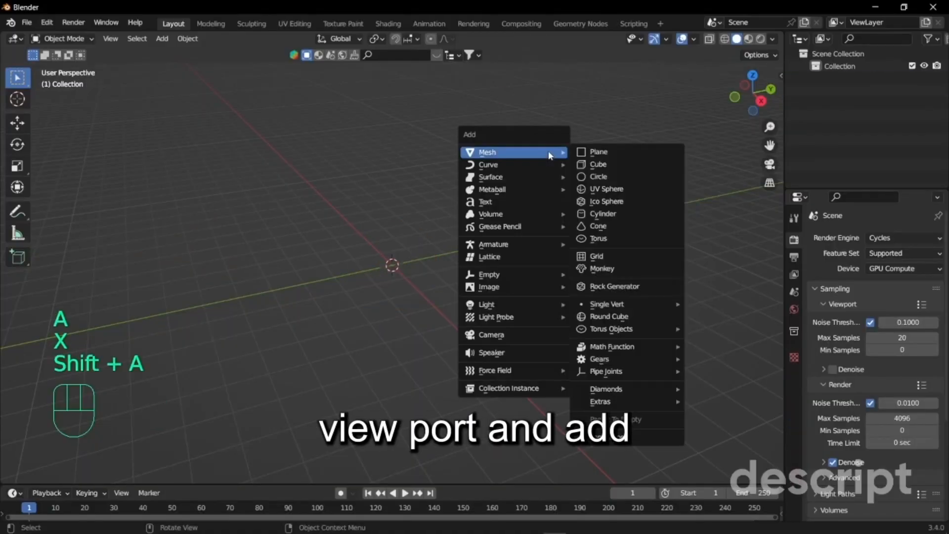
Add an icosphere and subdivide its mesh with 5 cuts at smoothness 1.000
{"action": "left_click", "coordinate": [606, 201]}
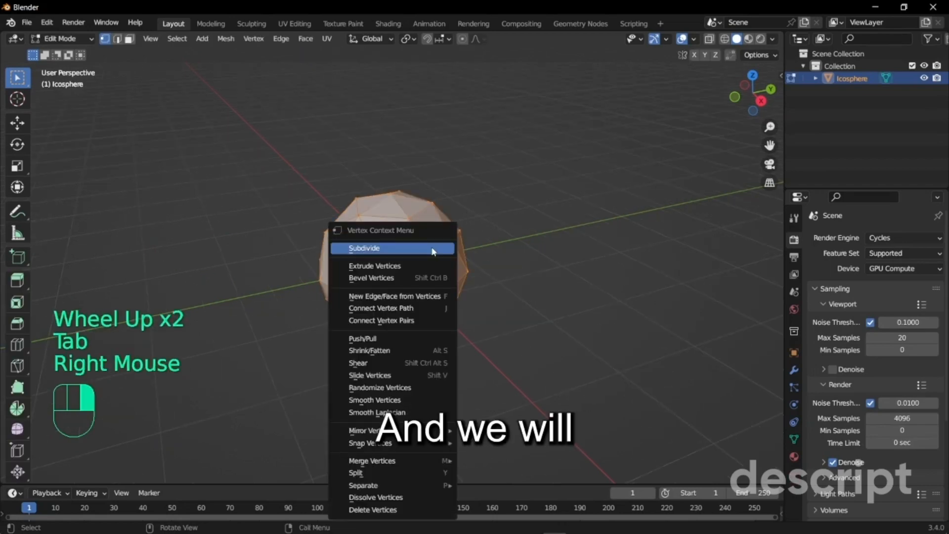
{"action": "left_click", "coordinate": [364, 248]}
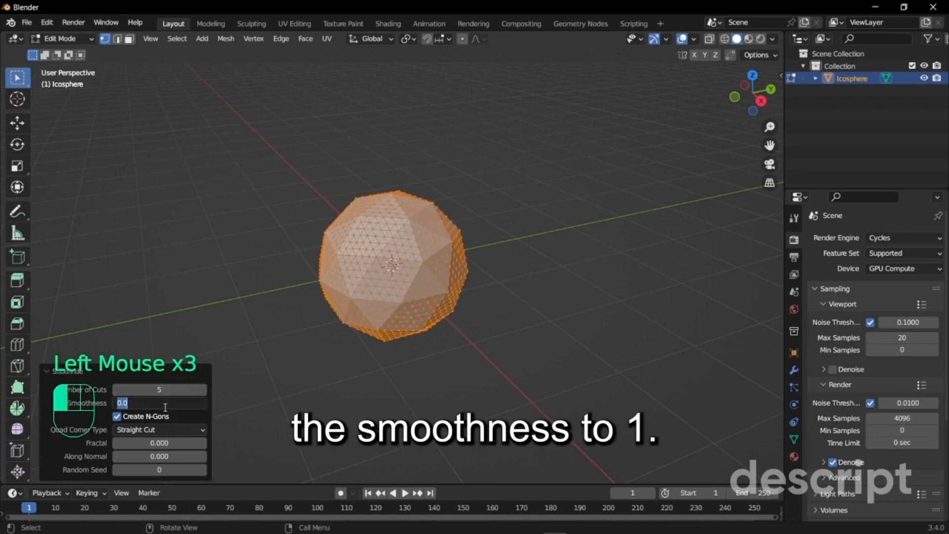
{"action": "type", "text": "1.000"}
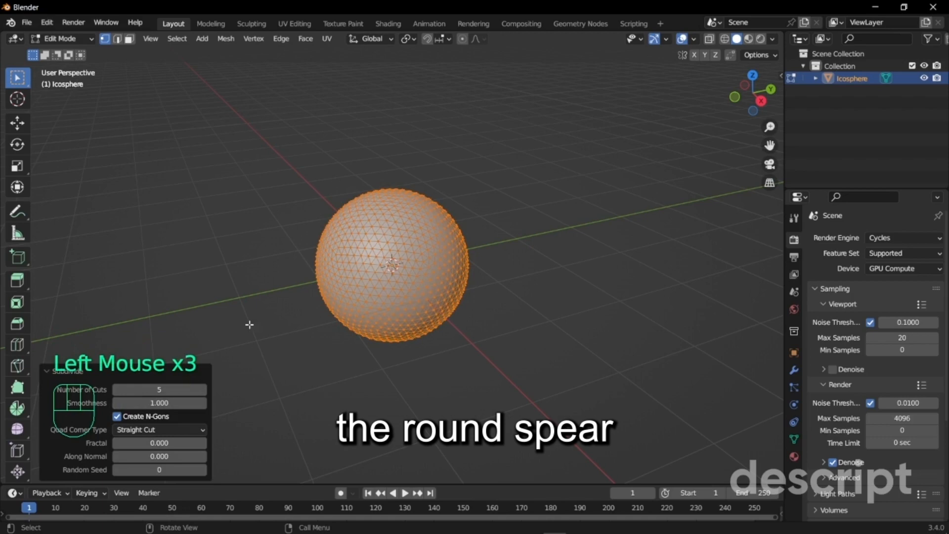
{"action": "key", "text": "Tab"}
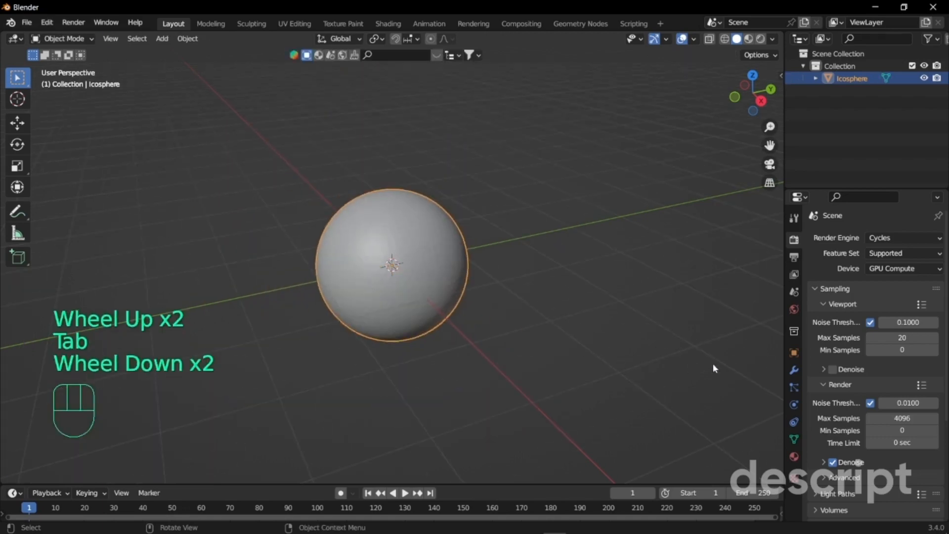
Add a Displace modifier using a Clouds texture of size 0.67 to warp the sphere
{"action": "left_click", "coordinate": [794, 370]}
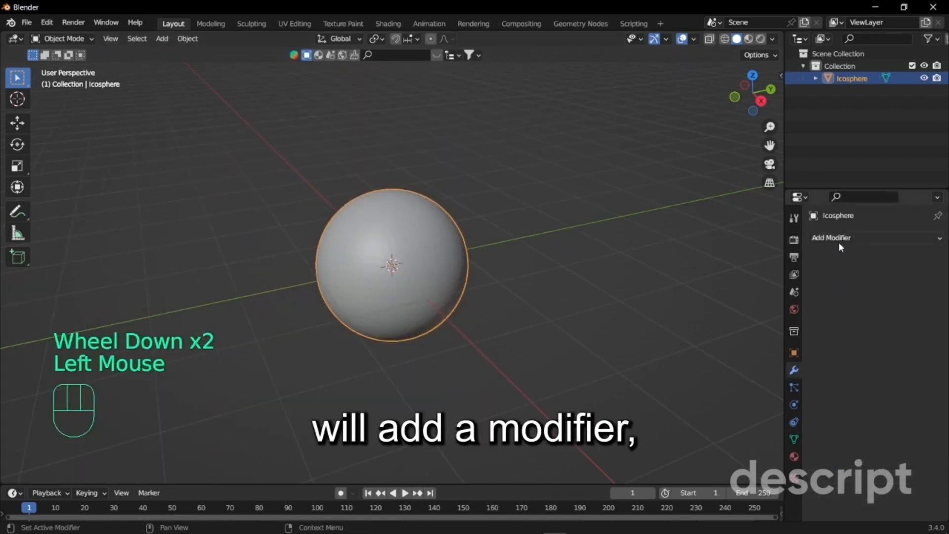
{"action": "left_click", "coordinate": [832, 237]}
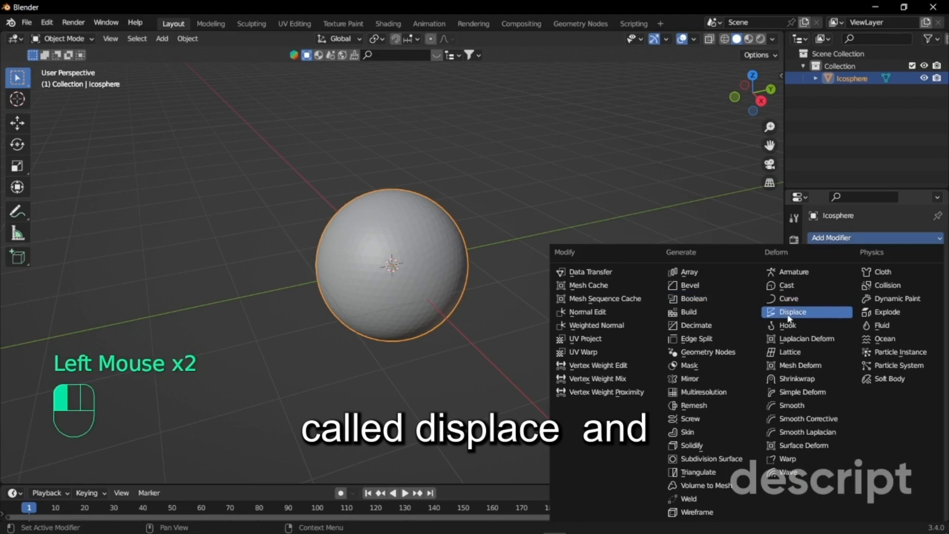
{"action": "left_click", "coordinate": [793, 312]}
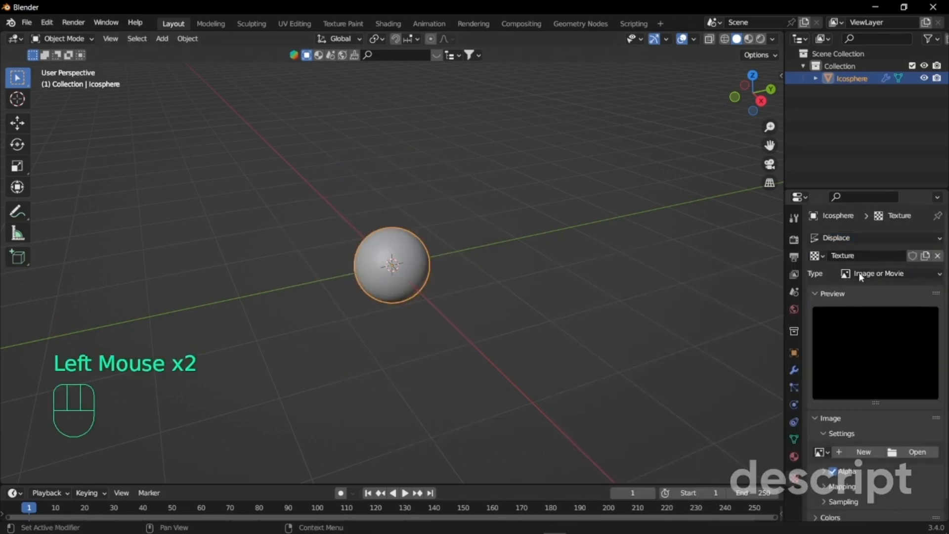
{"action": "left_click", "coordinate": [890, 273]}
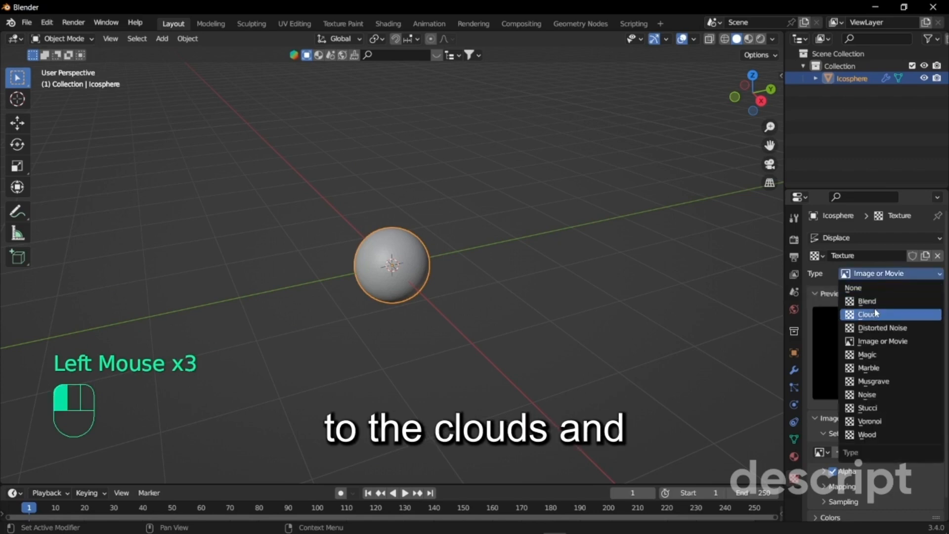
{"action": "left_click", "coordinate": [868, 315]}
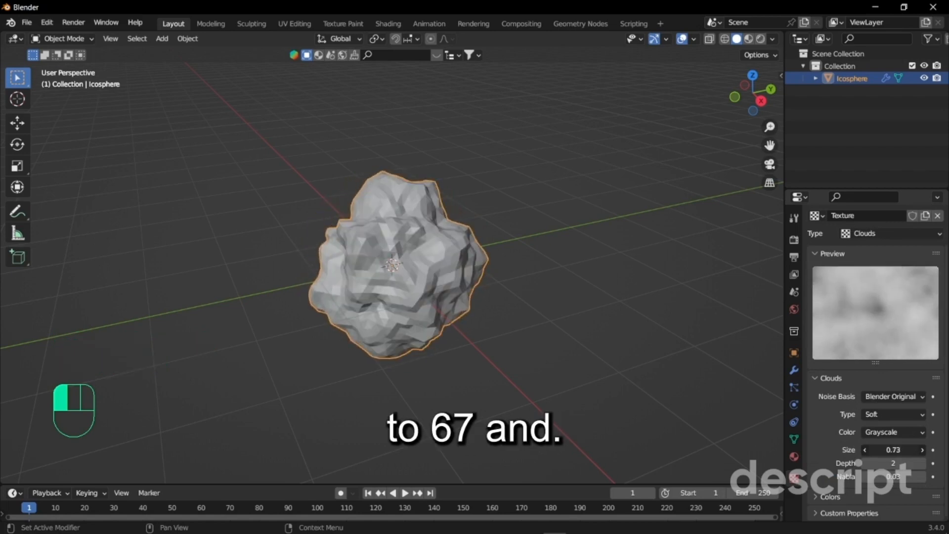
{"action": "left_click_drag", "start_coordinate": [902, 449], "coordinate": [884, 449]}
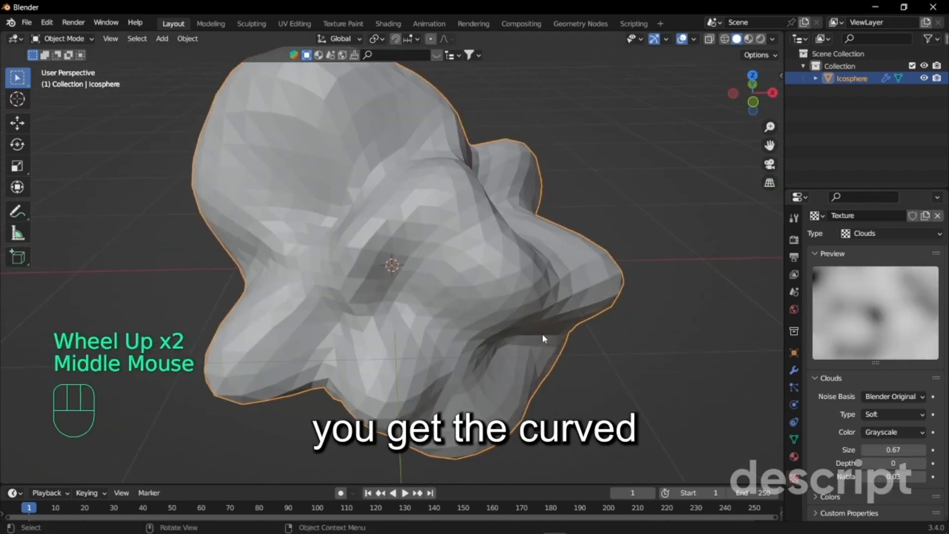
{"action": "scroll", "scroll_direction": "down", "scroll_amount": 3}
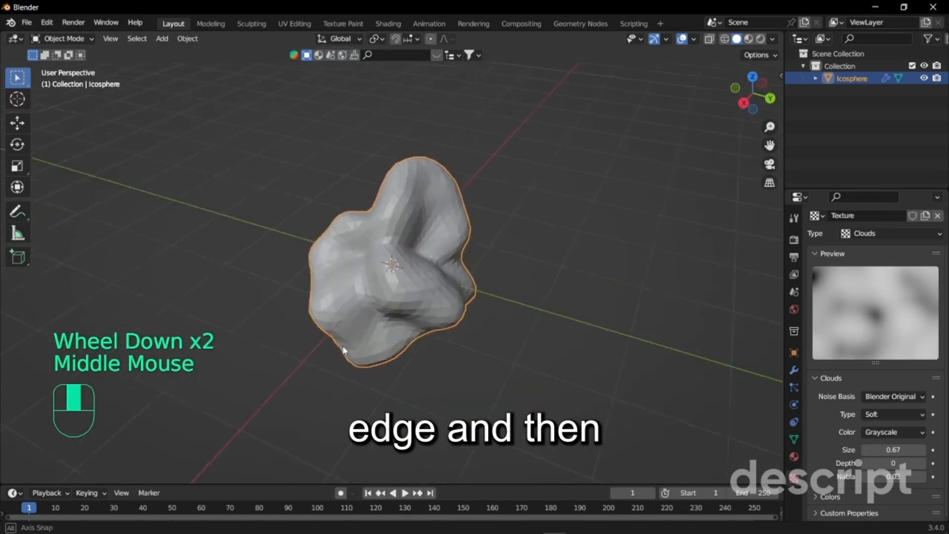
{"action": "scroll", "scroll_direction": "up", "scroll_amount": 3}
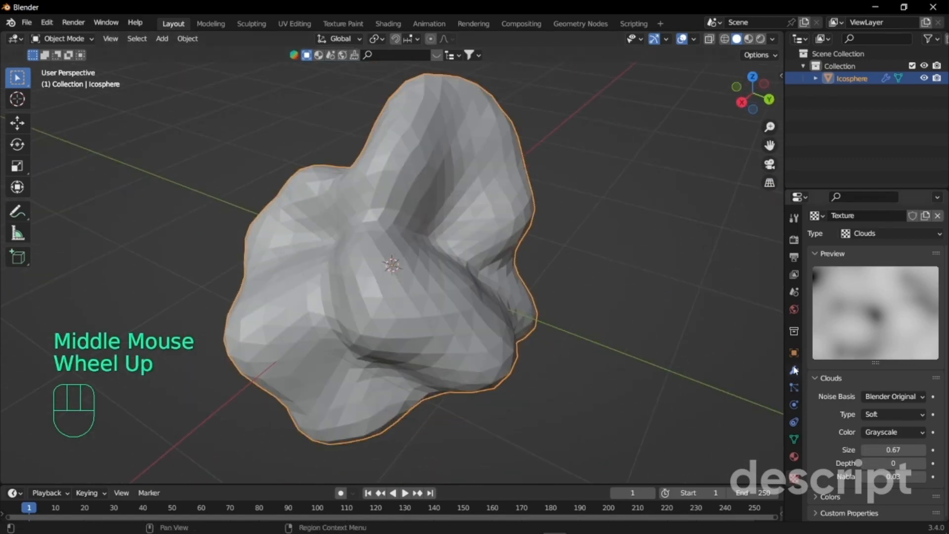
Add a Decimate modifier and drag its ratio down to a very low value
{"action": "left_click", "coordinate": [794, 370]}
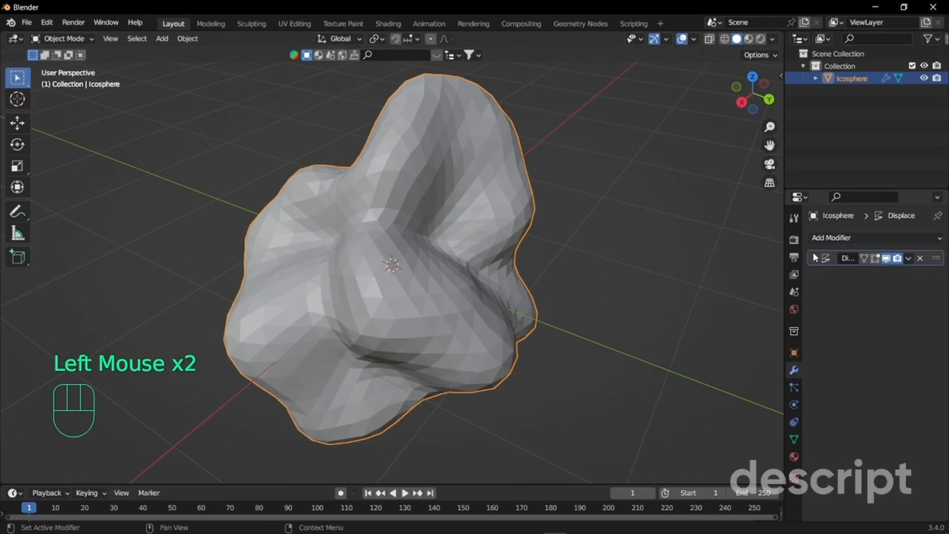
{"action": "left_click", "coordinate": [832, 237]}
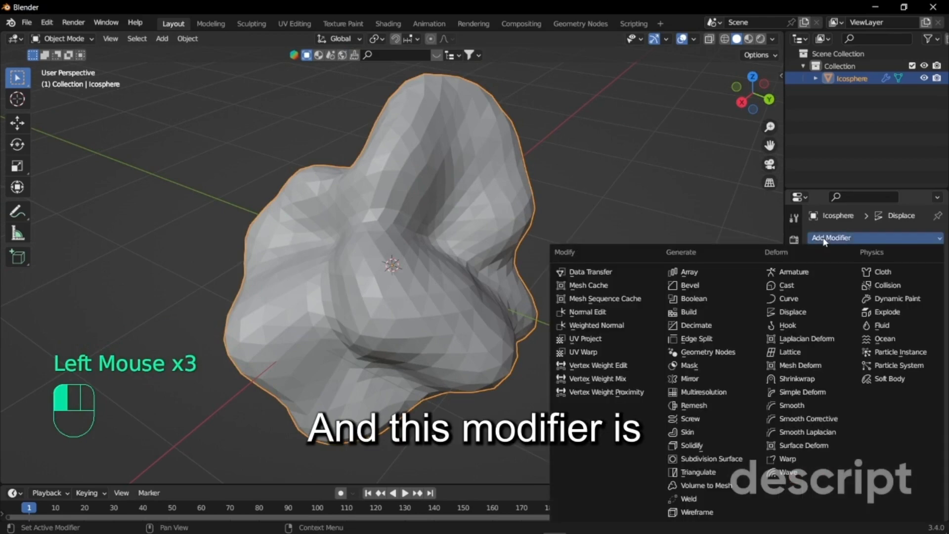
{"action": "left_click", "coordinate": [695, 325]}
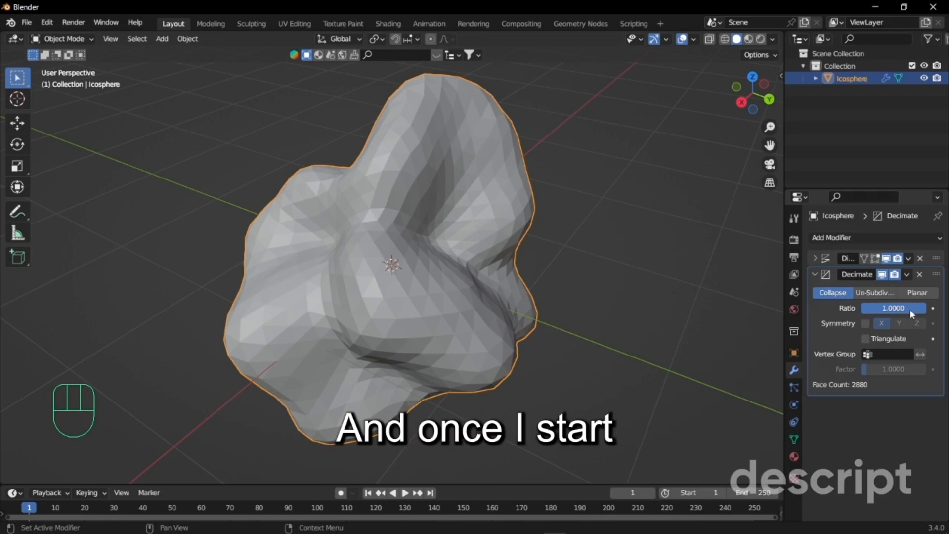
{"action": "left_click_drag", "start_coordinate": [914, 308], "coordinate": [896, 308]}
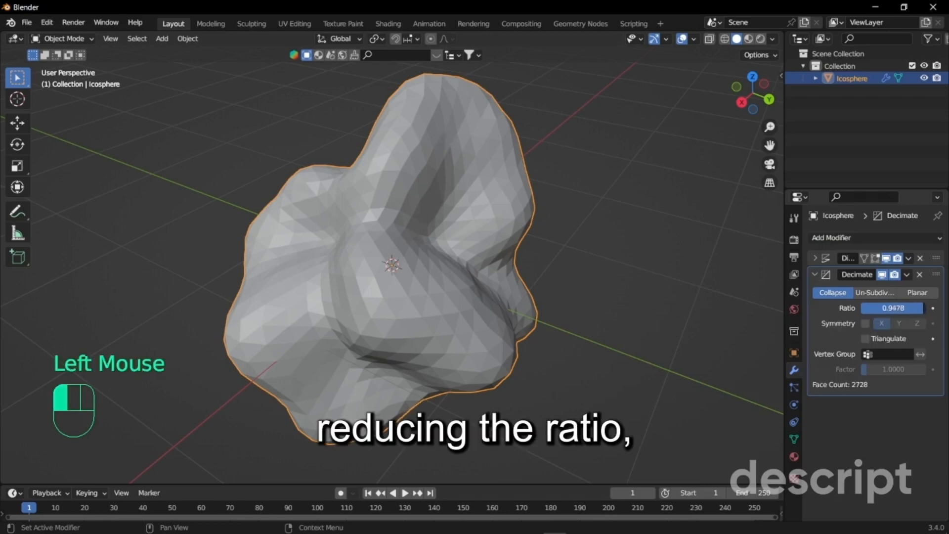
{"action": "left_click_drag", "start_coordinate": [902, 308], "coordinate": [884, 308]}
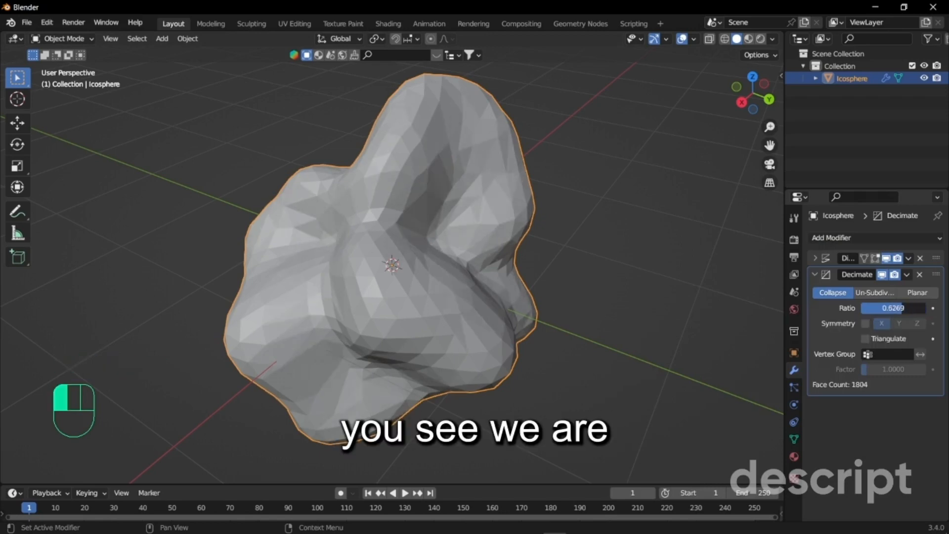
{"action": "left_click_drag", "start_coordinate": [907, 308], "coordinate": [878, 308]}
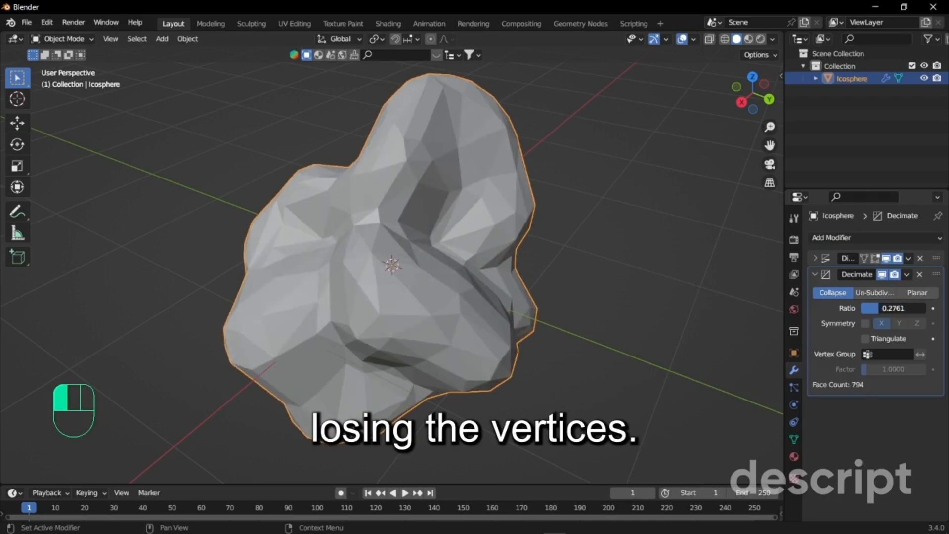
{"action": "left_click_drag", "start_coordinate": [901, 308], "coordinate": [872, 308]}
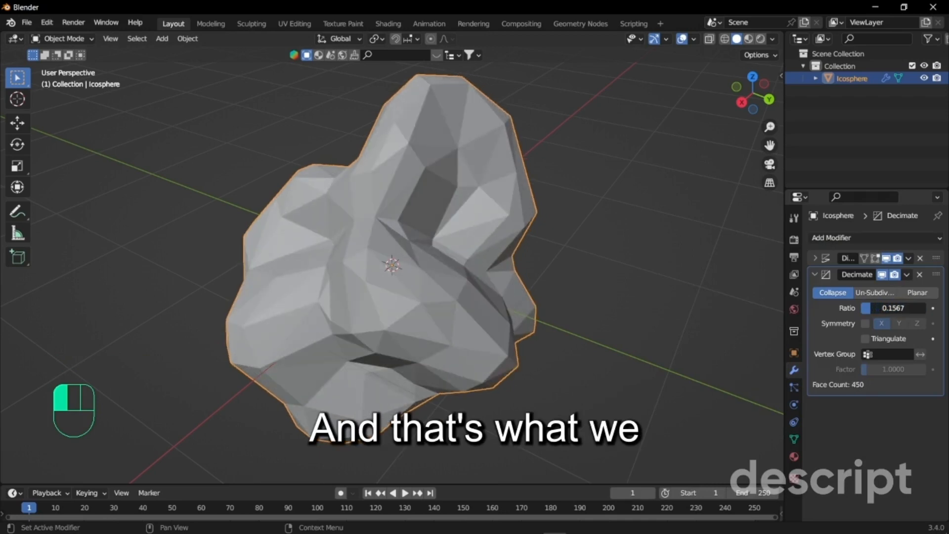
Settle the decimation ratio at about 0.5 and collapse the modifier panels
{"action": "left_click_drag", "start_coordinate": [878, 308], "coordinate": [902, 308]}
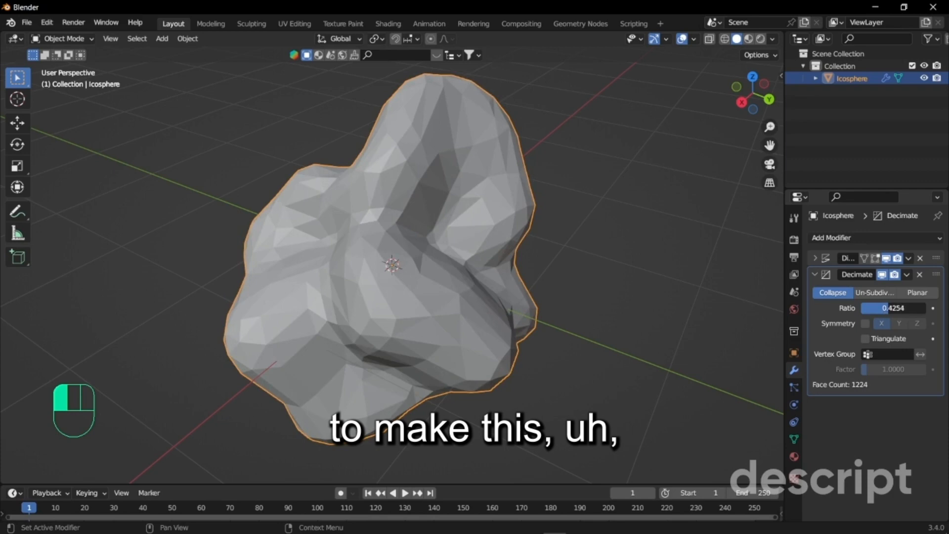
{"action": "left_click_drag", "start_coordinate": [878, 307], "coordinate": [899, 308]}
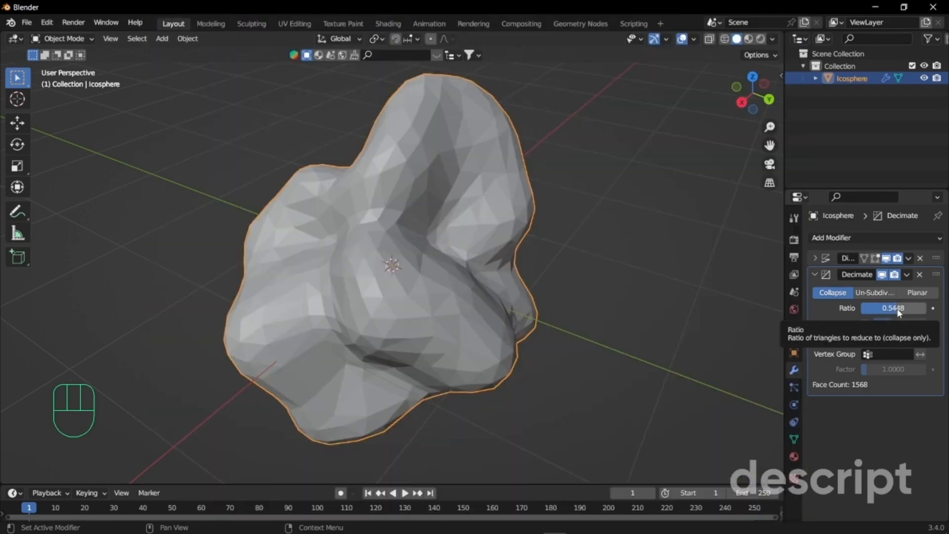
{"action": "left_click_drag", "start_coordinate": [902, 309], "coordinate": [884, 308]}
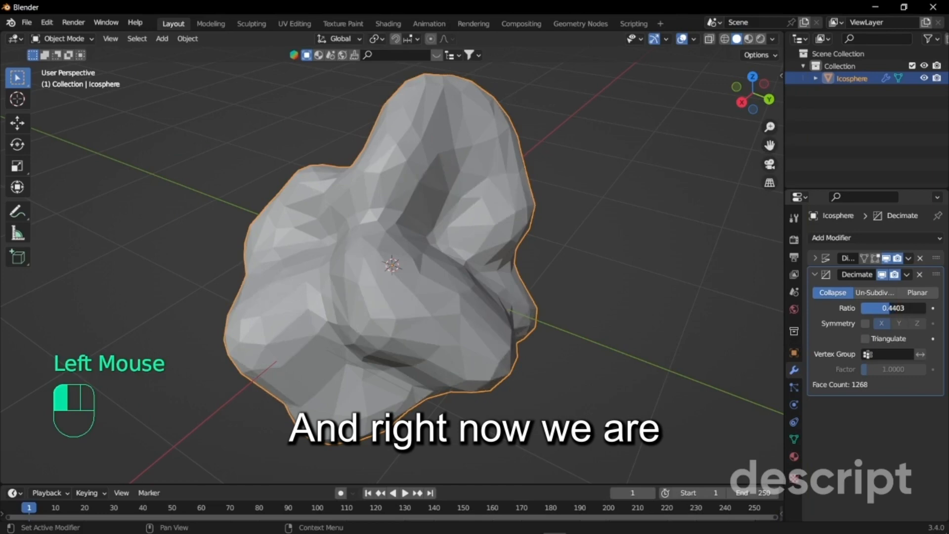
{"action": "left_click_drag", "start_coordinate": [908, 308], "coordinate": [890, 307]}
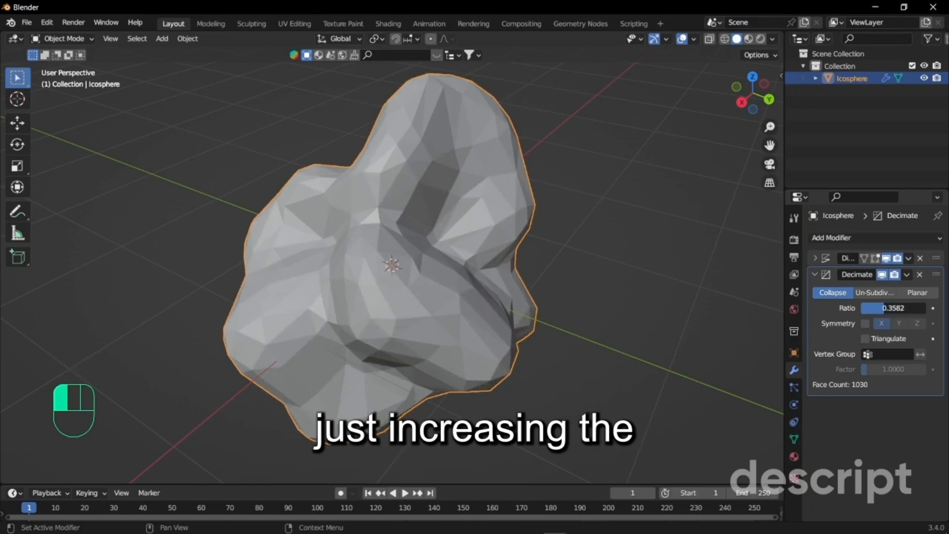
{"action": "left_click_drag", "start_coordinate": [878, 307], "coordinate": [902, 308]}
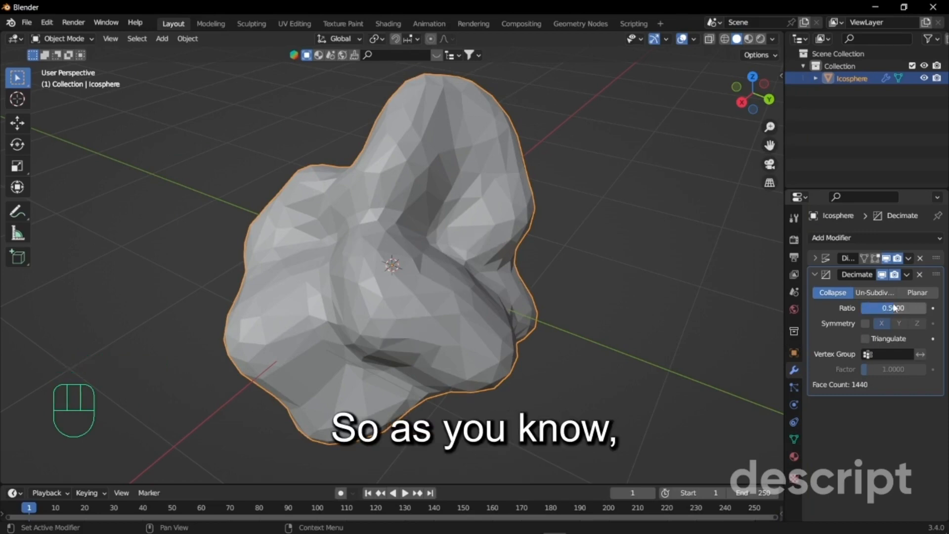
{"action": "left_click", "coordinate": [816, 274]}
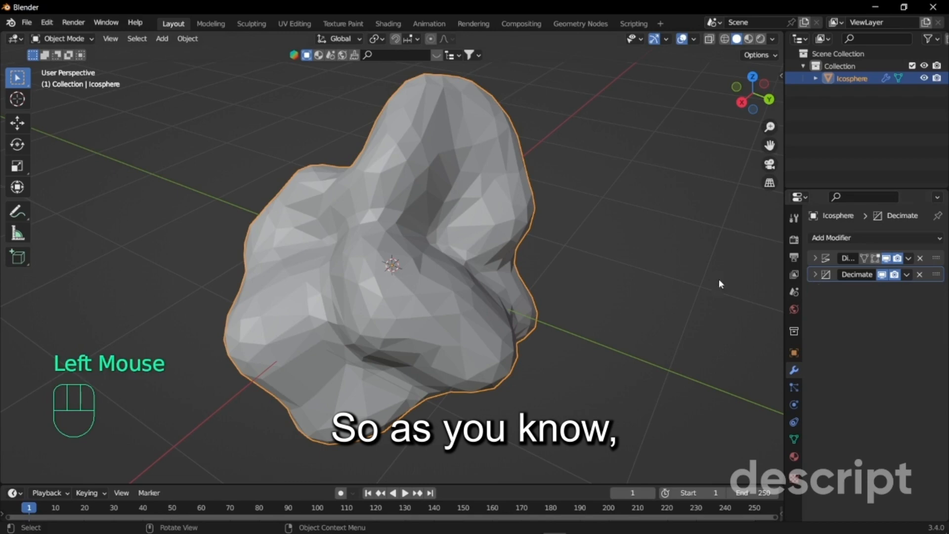
{"action": "mouse_move", "coordinate": [581, 284]}
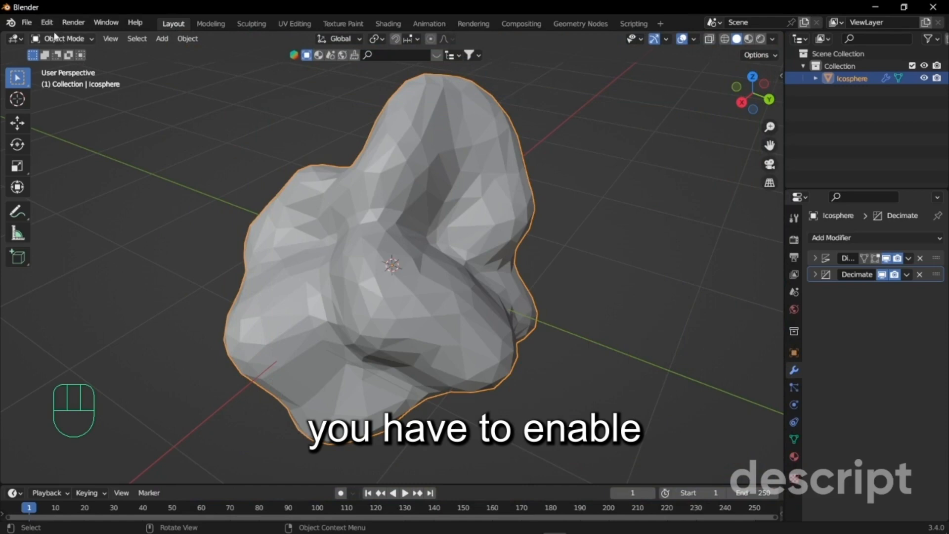
Check Preferences for the Tissue add-on and show its tools in the viewport sidebar
{"action": "left_click", "coordinate": [46, 23]}
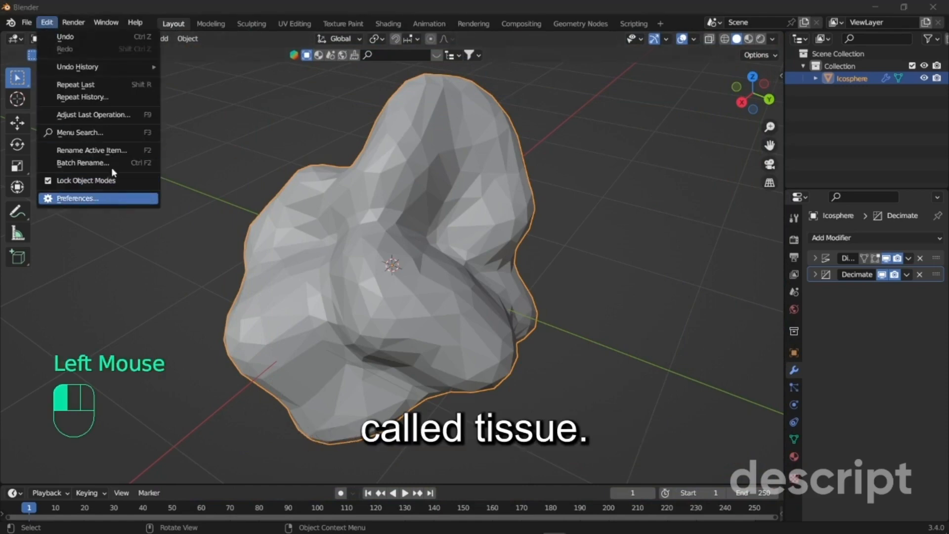
{"action": "left_click", "coordinate": [76, 197]}
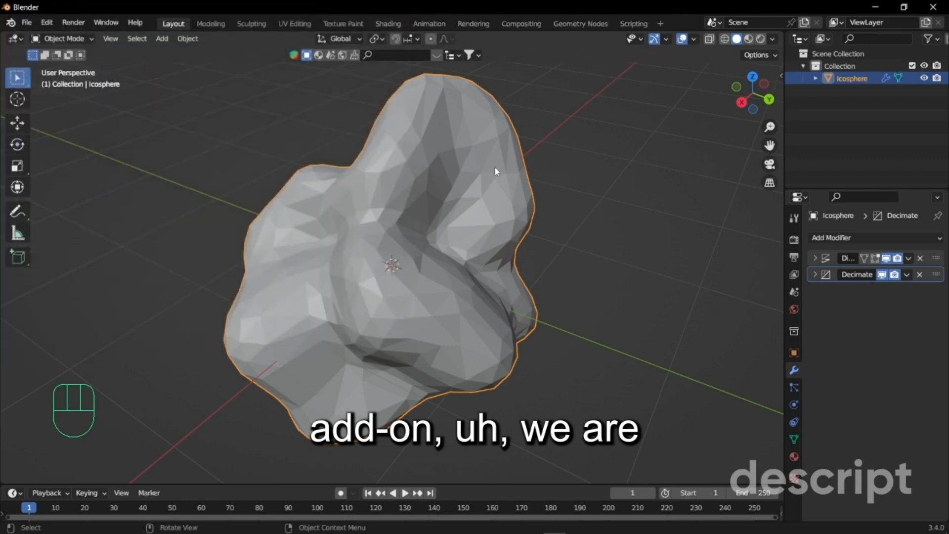
{"action": "key", "text": "n"}
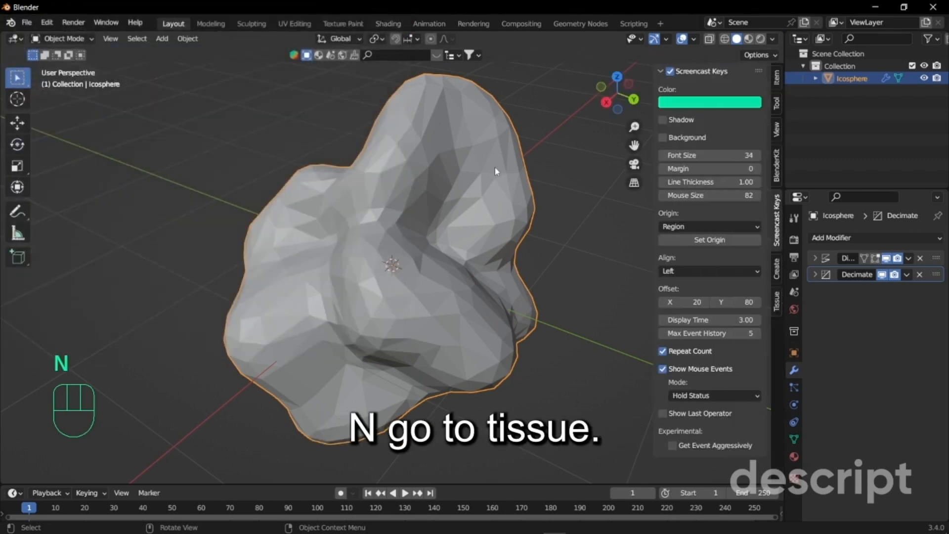
{"action": "left_click", "coordinate": [777, 298]}
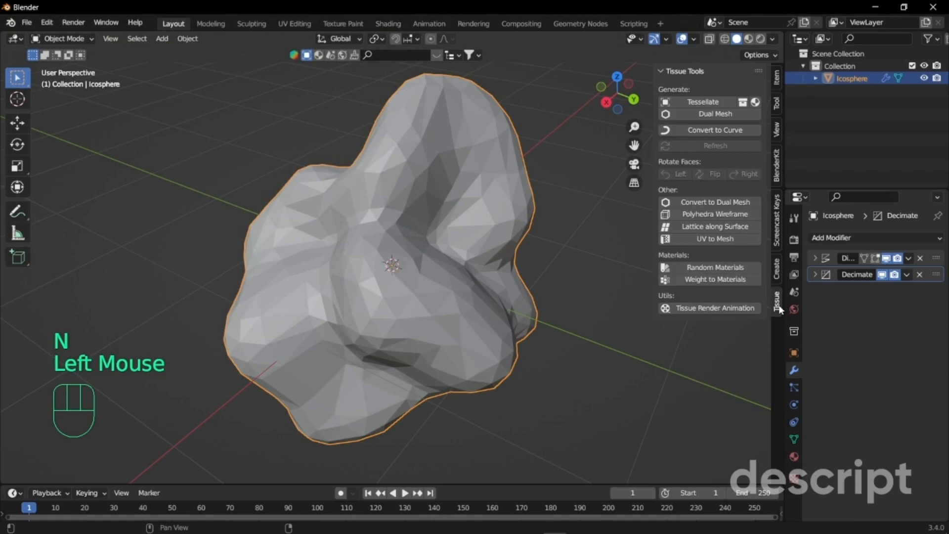
{"action": "mouse_move", "coordinate": [579, 200]}
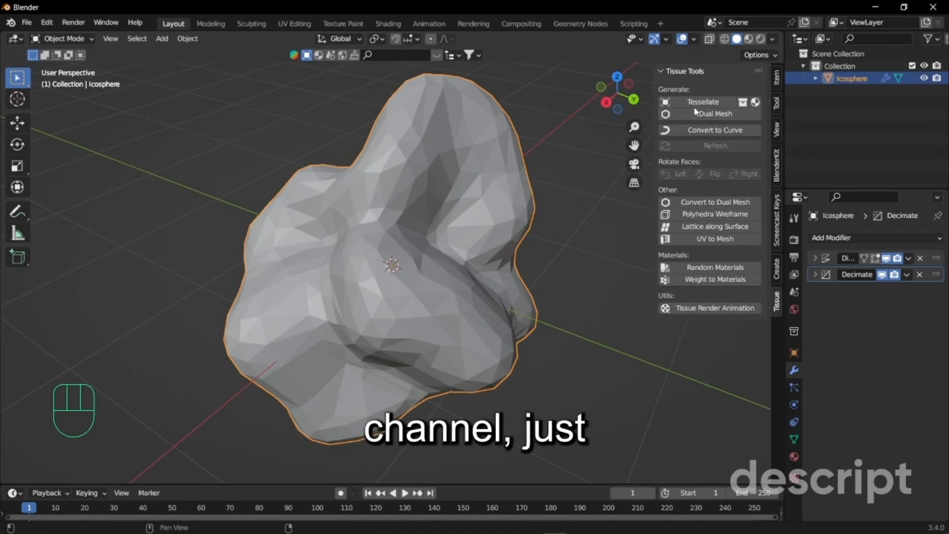
Attempt a Dual Mesh conversion and undo it after it fails
{"action": "left_click", "coordinate": [713, 114]}
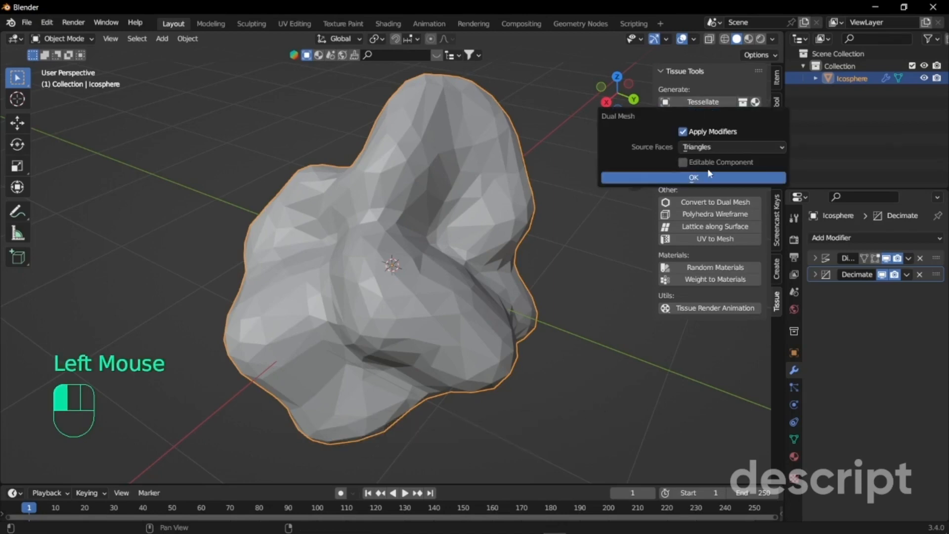
{"action": "left_click", "coordinate": [692, 177]}
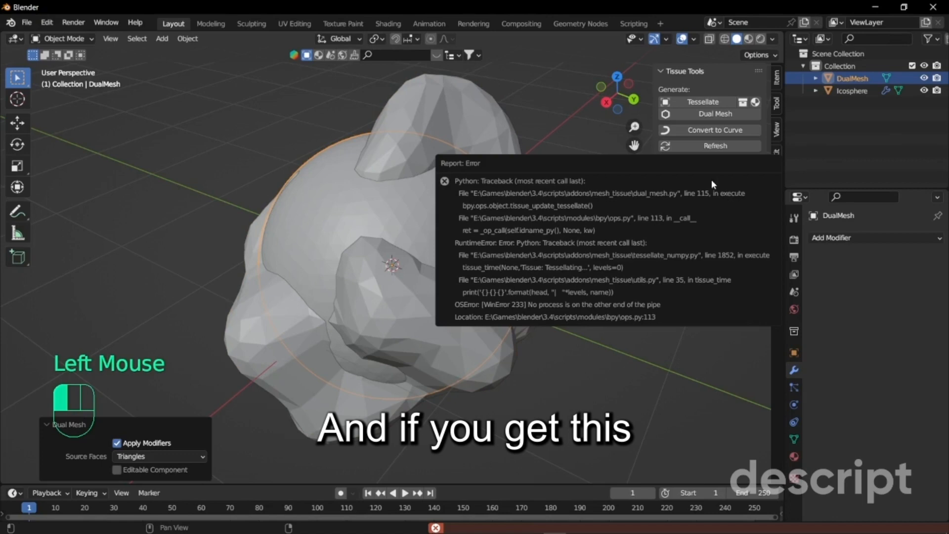
{"action": "mouse_move", "coordinate": [416, 190]}
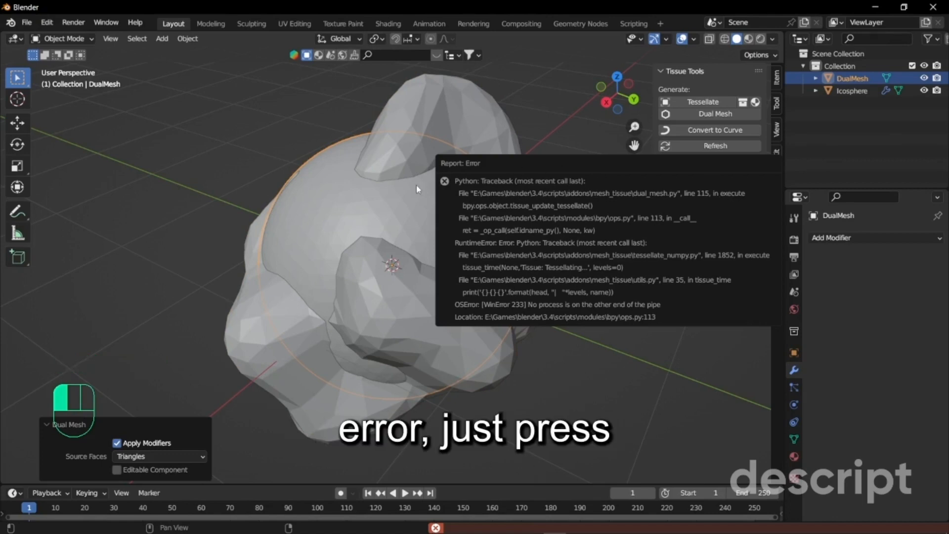
{"action": "key", "text": "ctrl+z"}
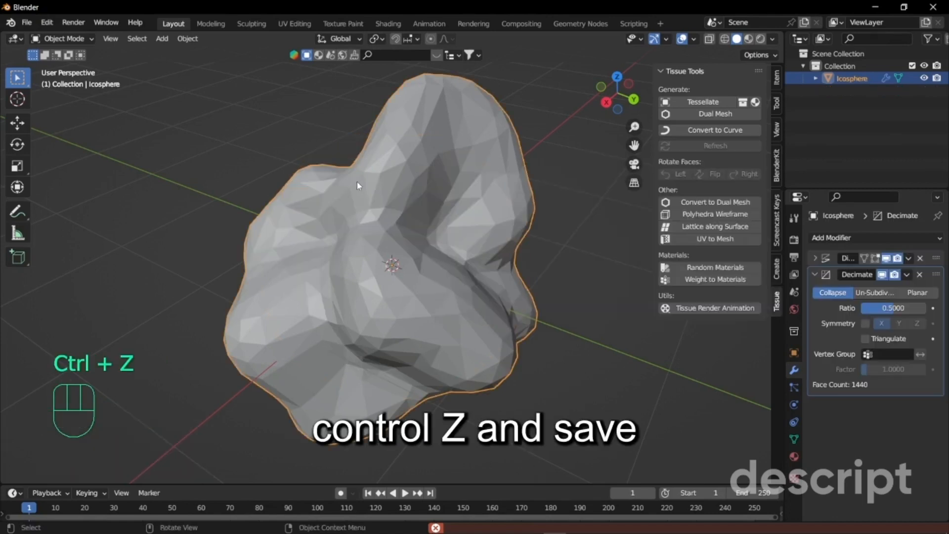
Save the scene as untitled.blend on the Desktop and reopen it from Recent Files
{"action": "key", "text": "ctrl+s"}
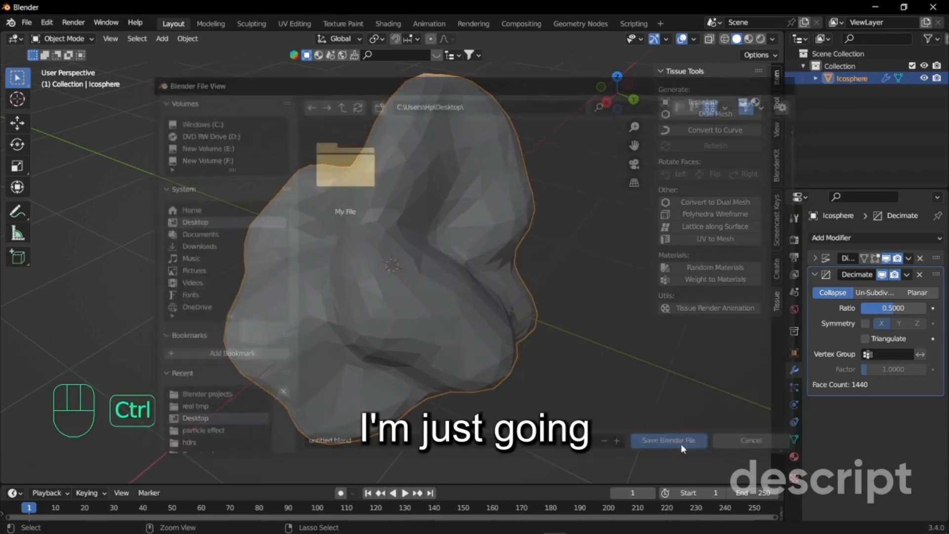
{"action": "left_click", "coordinate": [668, 440]}
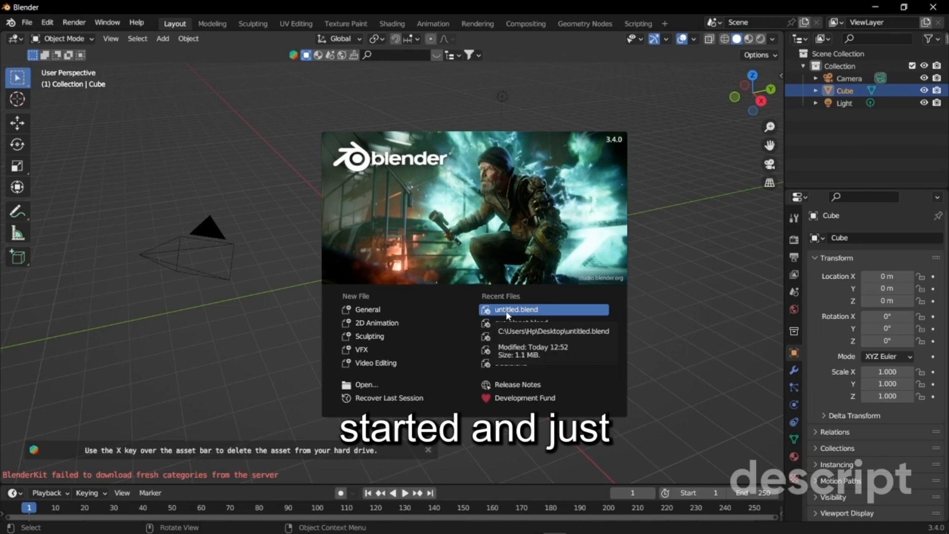
{"action": "left_click", "coordinate": [515, 309]}
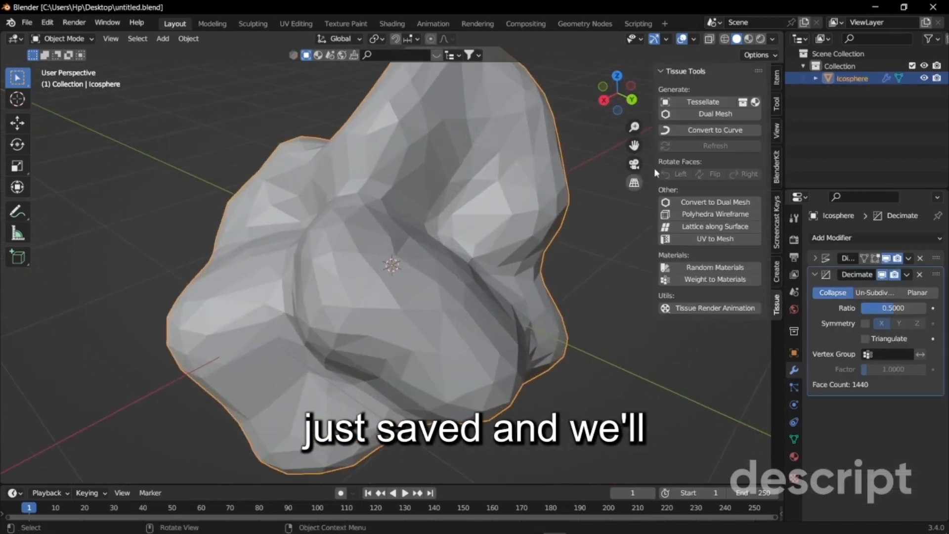
Convert the icosphere to a hexagon-celled DualMesh and remove the original icosphere
{"action": "left_click", "coordinate": [714, 114]}
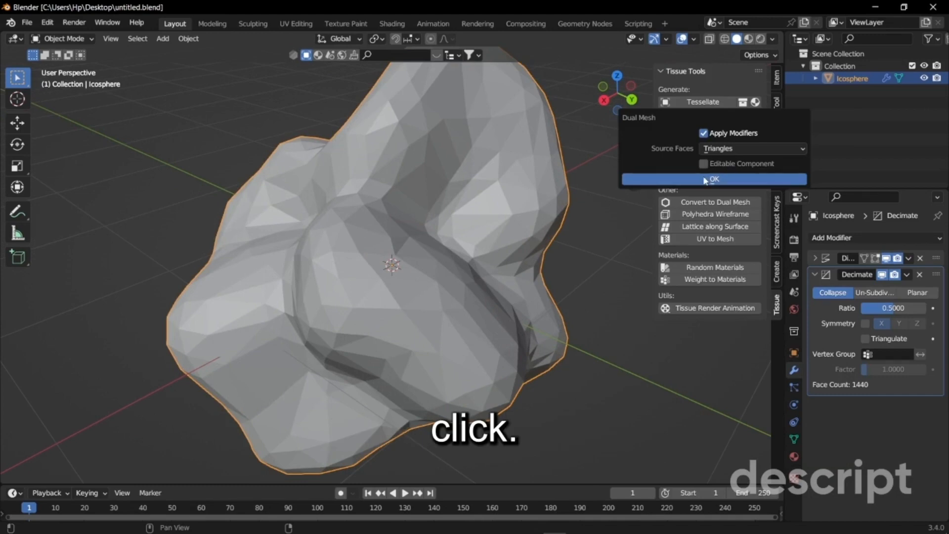
{"action": "left_click", "coordinate": [713, 179]}
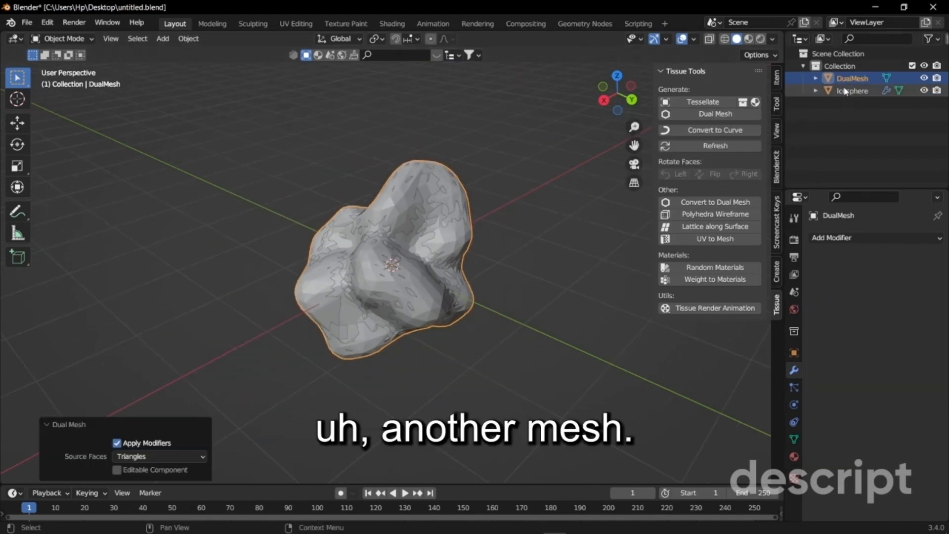
{"action": "left_click", "coordinate": [853, 90]}
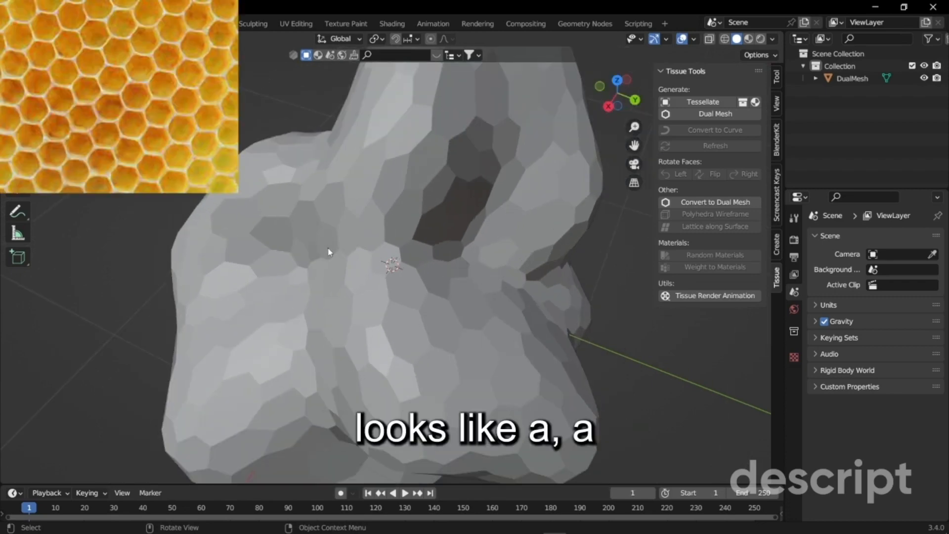
{"action": "left_click", "coordinate": [391, 266]}
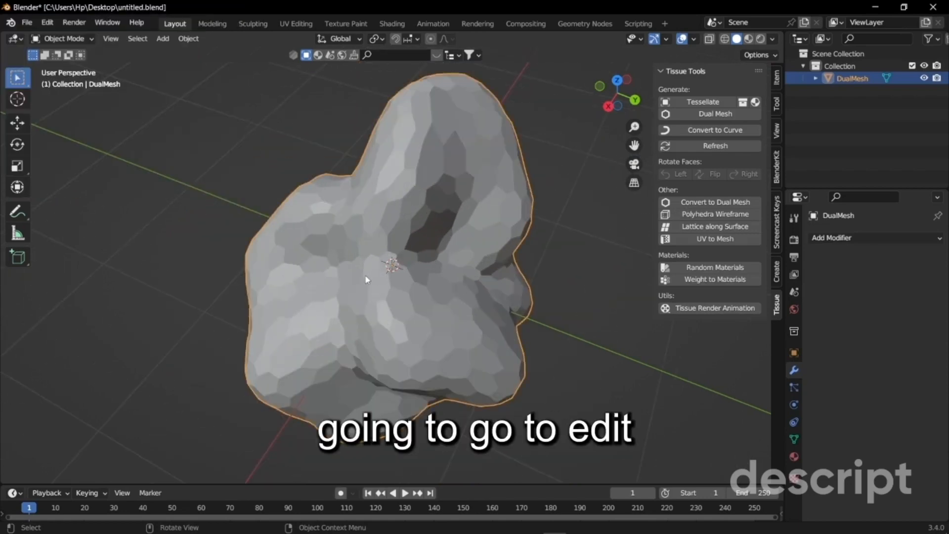
Run Edge Split (Faces by Edges) on the DualMesh so every cell becomes separate
{"action": "key", "text": "Tab"}
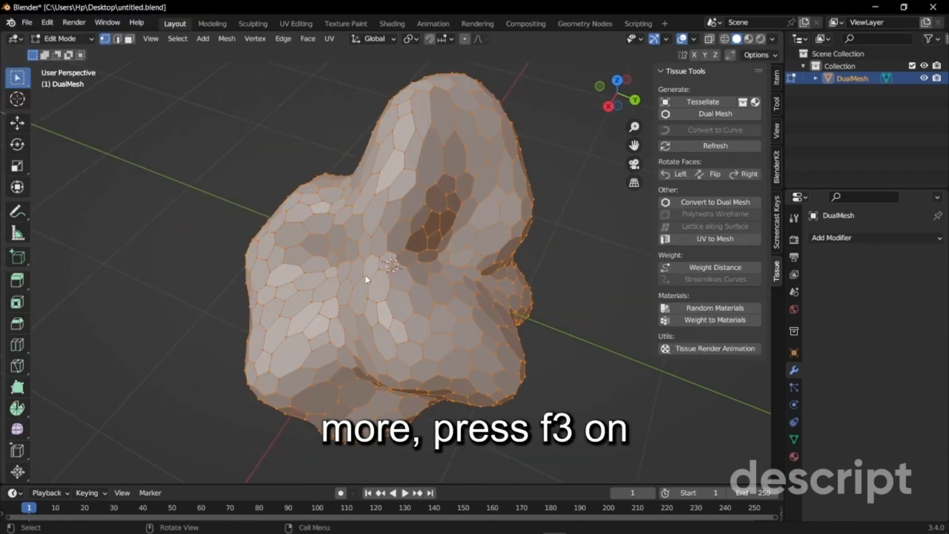
{"action": "key", "text": "f3"}
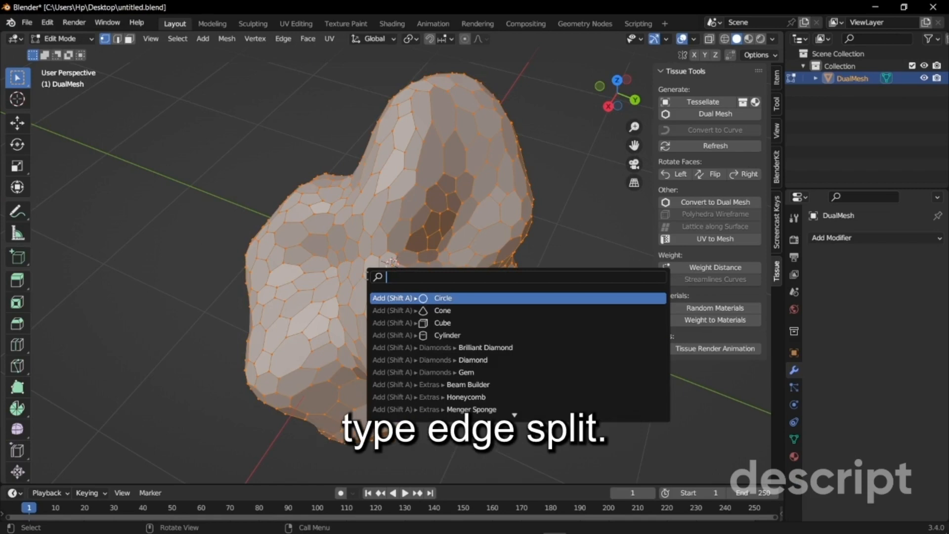
{"action": "type", "text": "ed"}
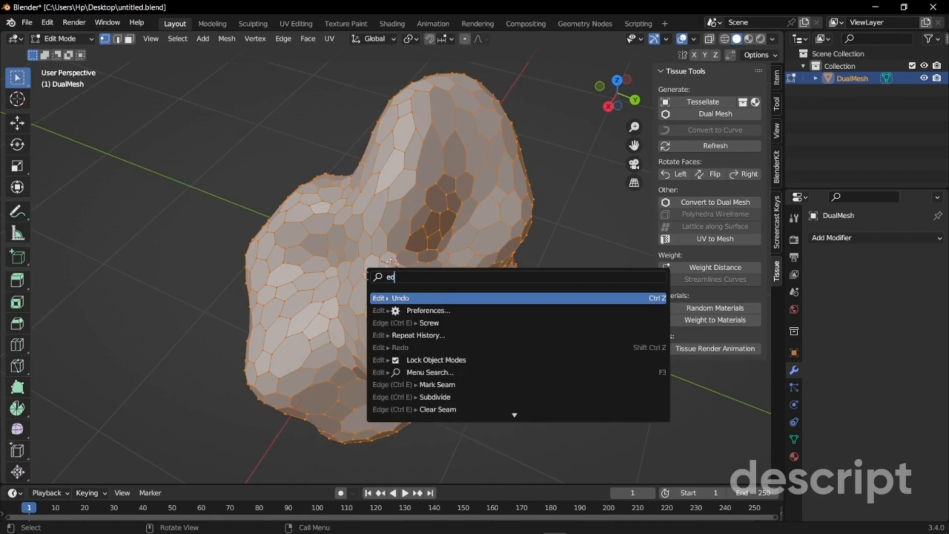
{"action": "type", "text": "dge sp"}
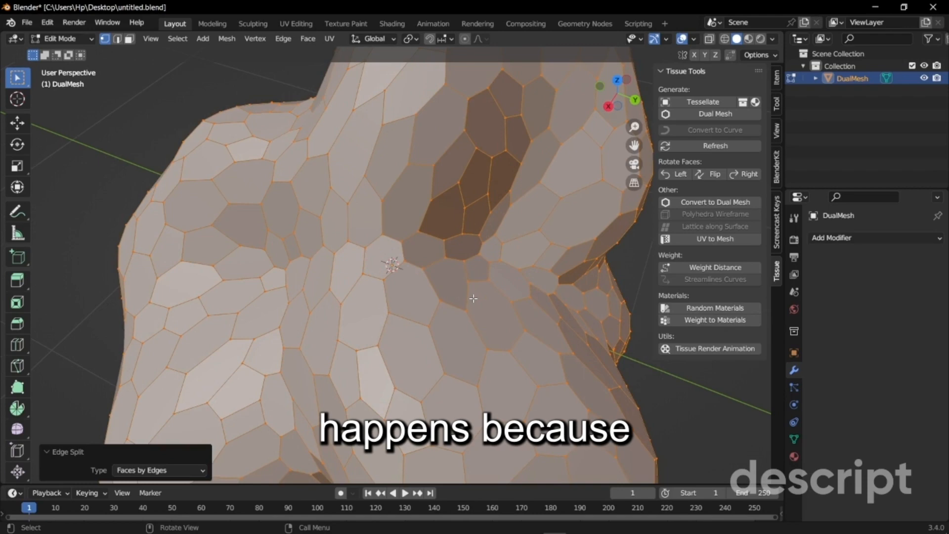
{"action": "key", "text": "Tab"}
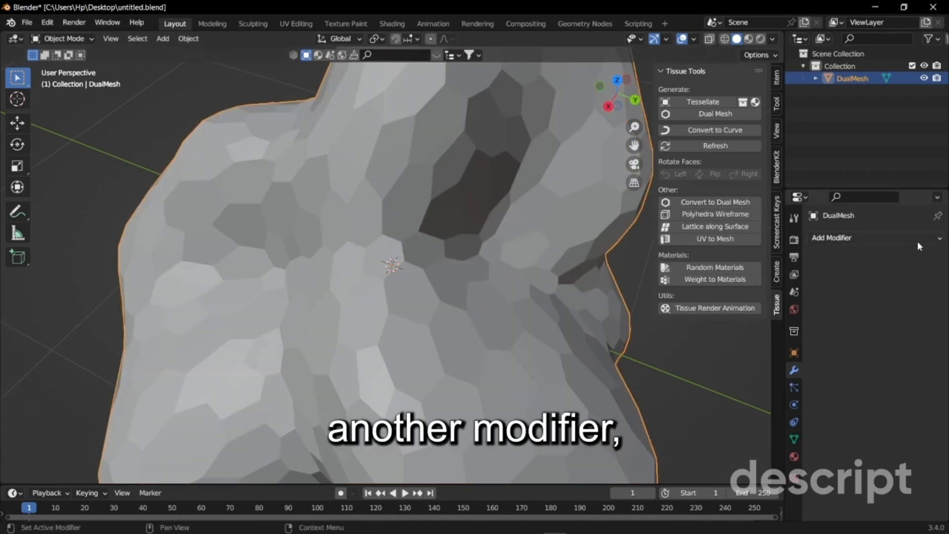
Add a Smooth modifier at factor 0.600 so the cells become rounded separate tiles
{"action": "left_click", "coordinate": [832, 237]}
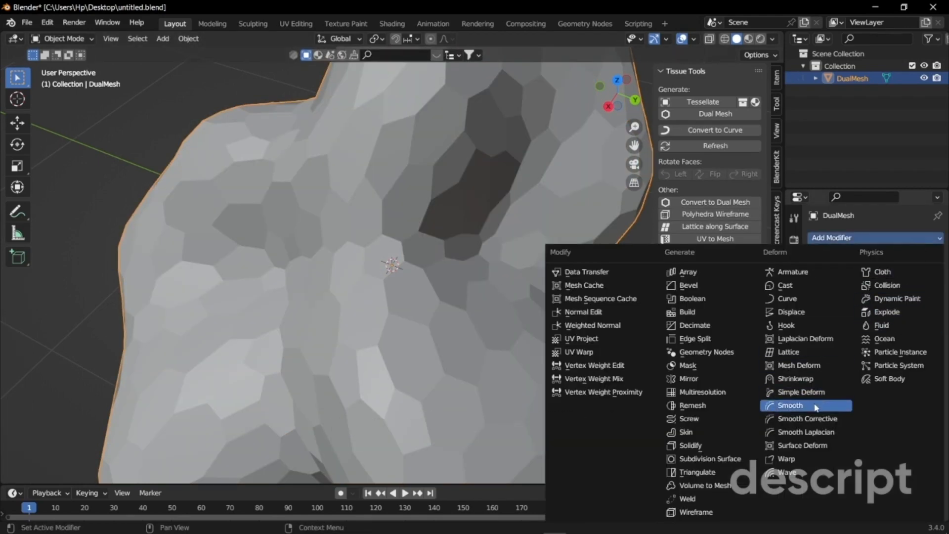
{"action": "left_click", "coordinate": [789, 405]}
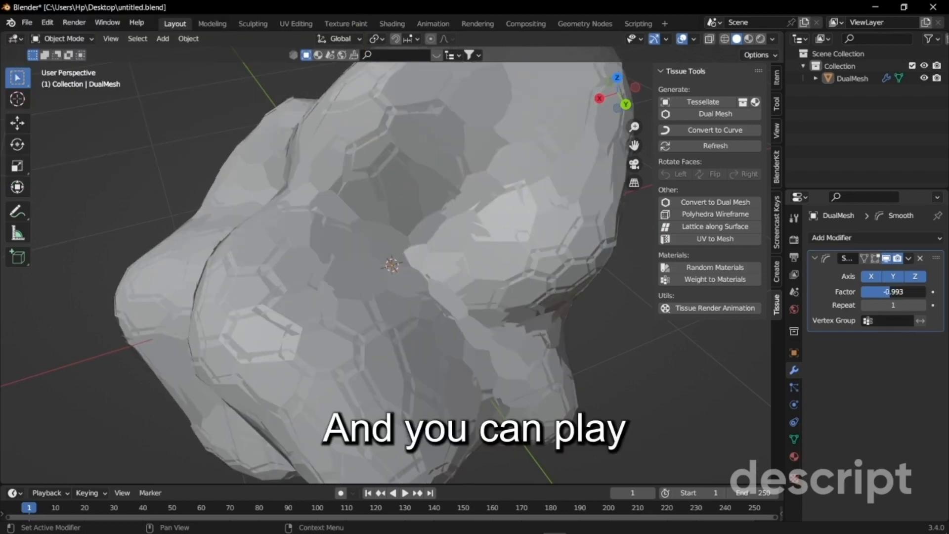
{"action": "left_click_drag", "start_coordinate": [893, 291], "coordinate": [896, 290]}
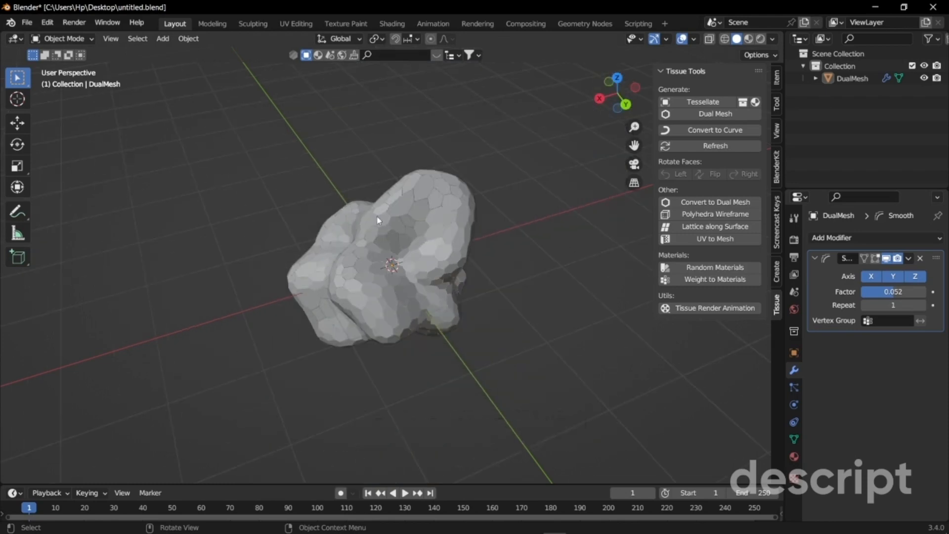
{"action": "left_click_drag", "start_coordinate": [377, 220], "coordinate": [504, 265]}
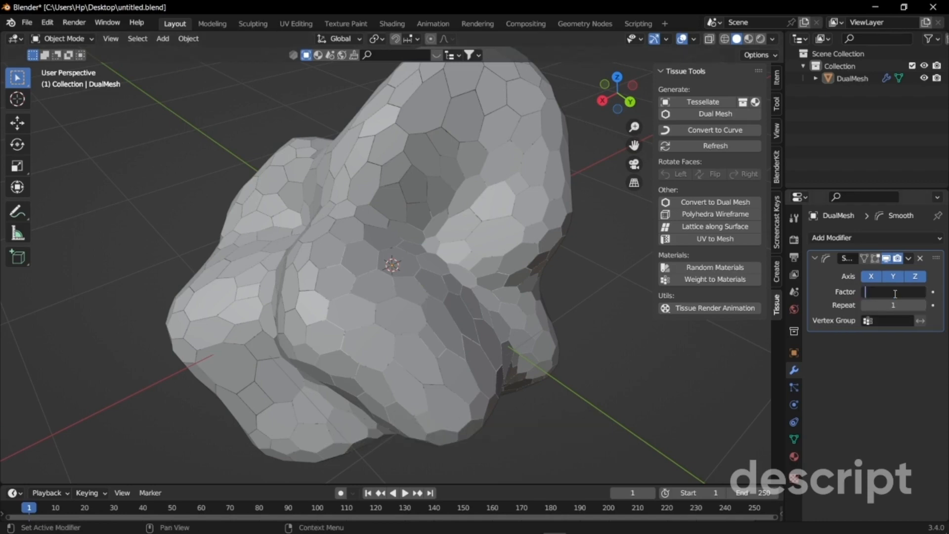
{"action": "type", "text": "0.600"}
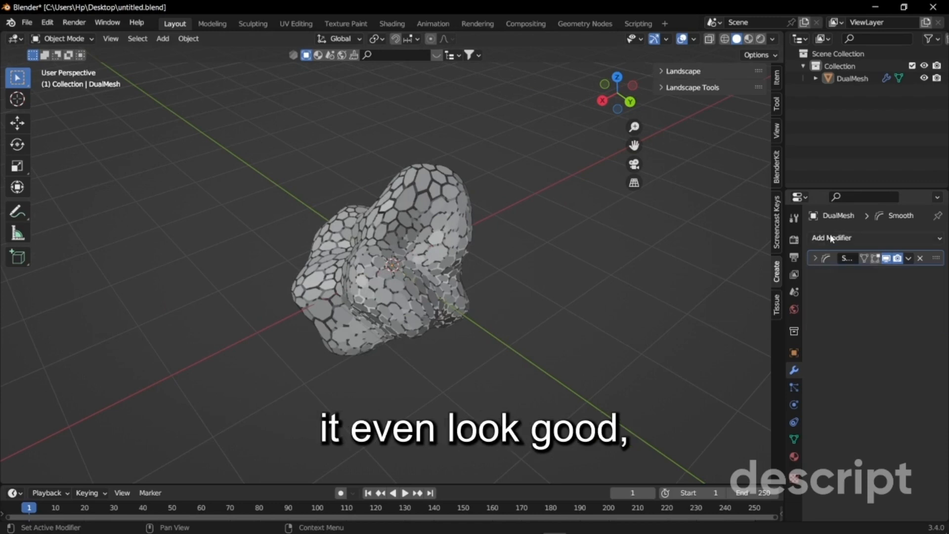
{"action": "left_click", "coordinate": [832, 237]}
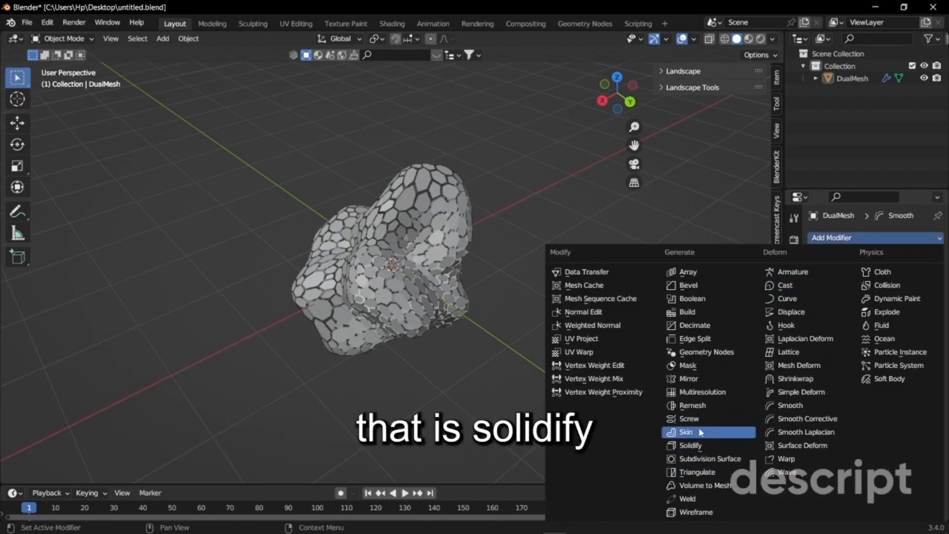
{"action": "mouse_move", "coordinate": [690, 446]}
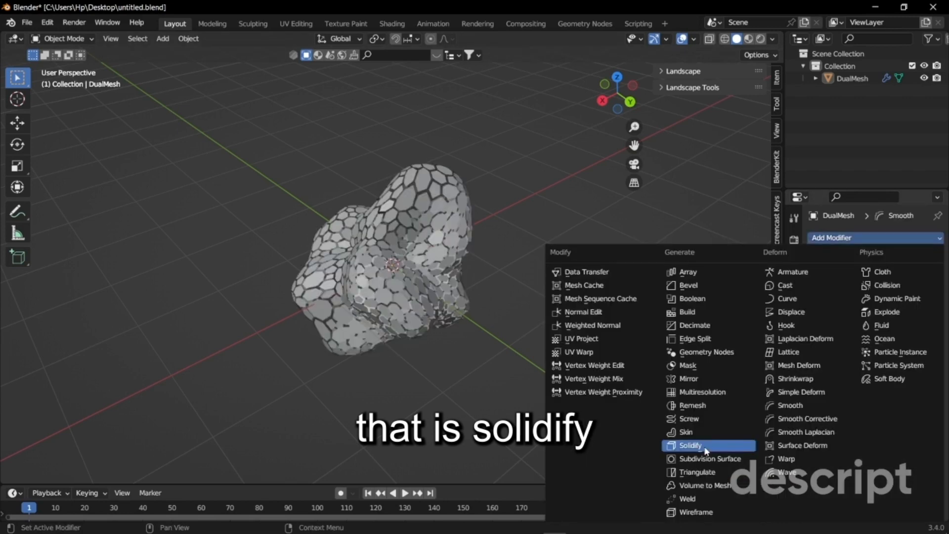
Thicken the tiles with a Solidify modifier at 0.27 m and rename the object snake
{"action": "left_click", "coordinate": [690, 445]}
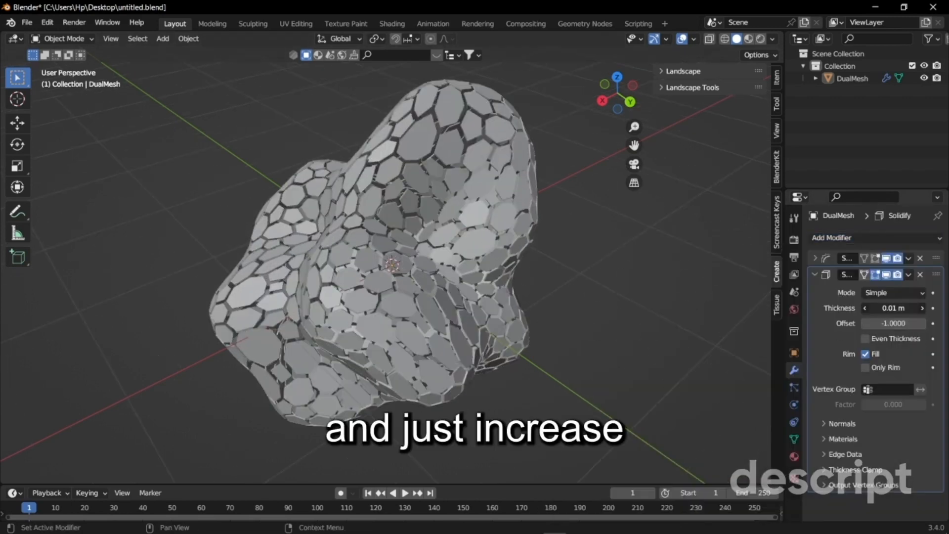
{"action": "left_click_drag", "start_coordinate": [893, 308], "coordinate": [902, 308]}
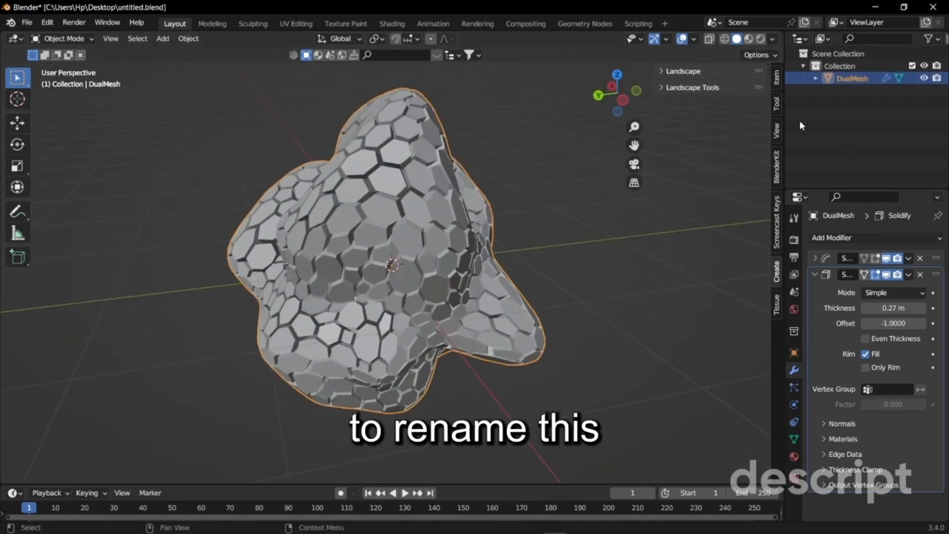
{"action": "double_click", "coordinate": [852, 78]}
{"action": "type", "text": "snake"}
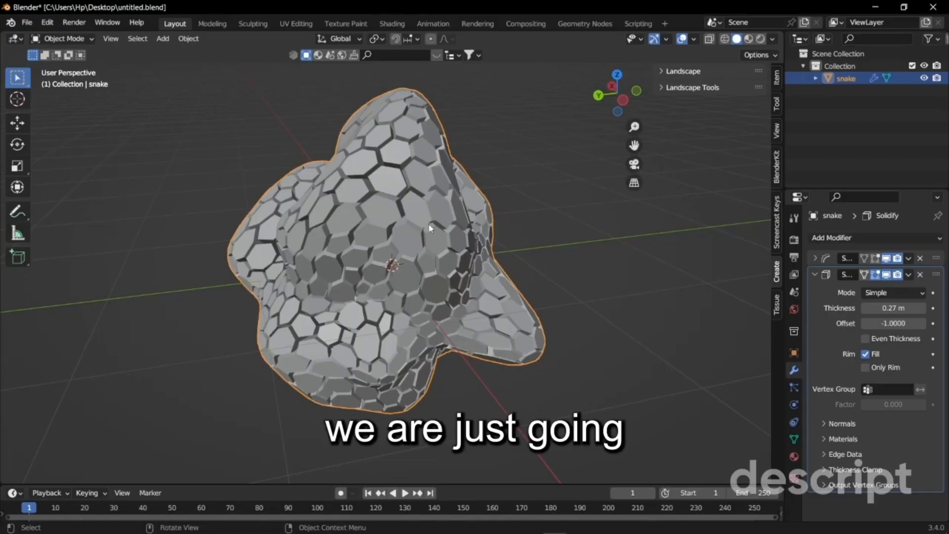
Add a second icosphere subdivided with 5 cuts at smoothness 1.000
{"action": "left_click", "coordinate": [163, 38]}
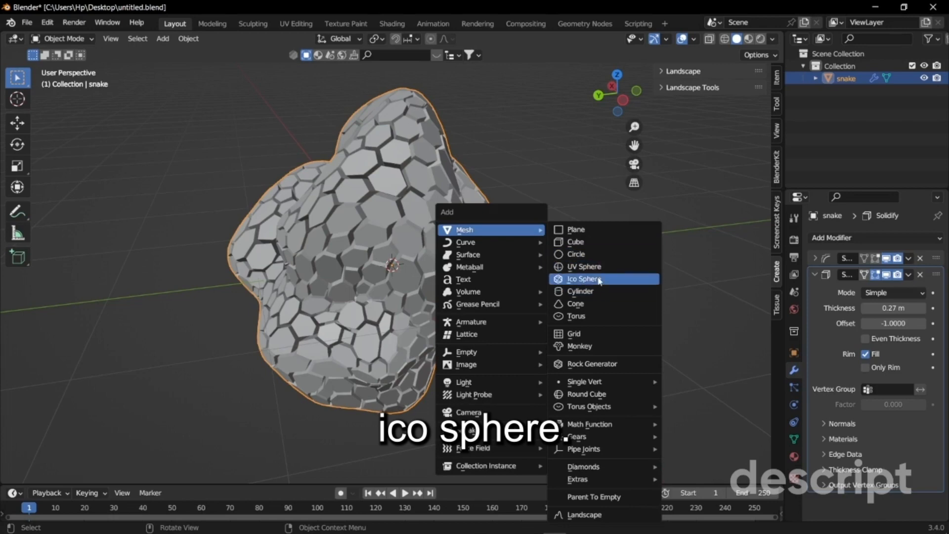
{"action": "left_click", "coordinate": [583, 279]}
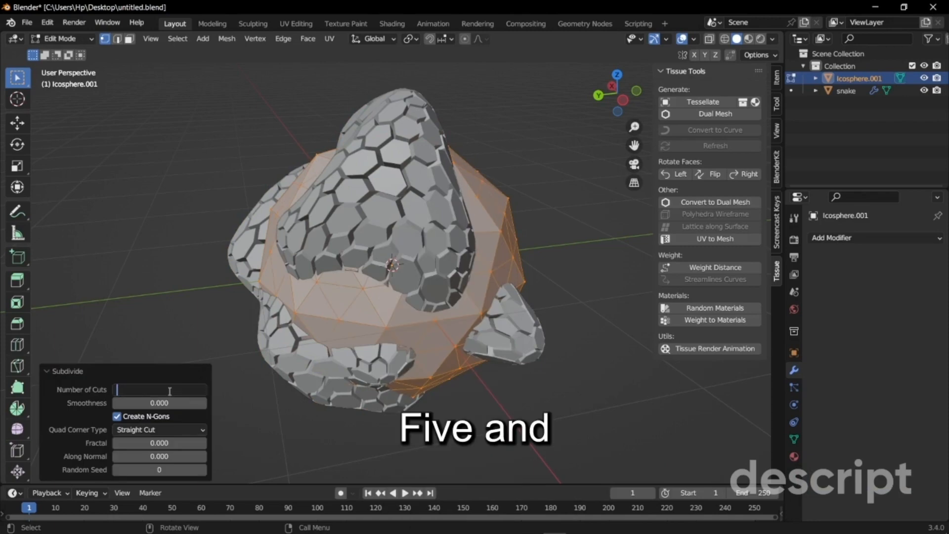
{"action": "type", "text": "5"}
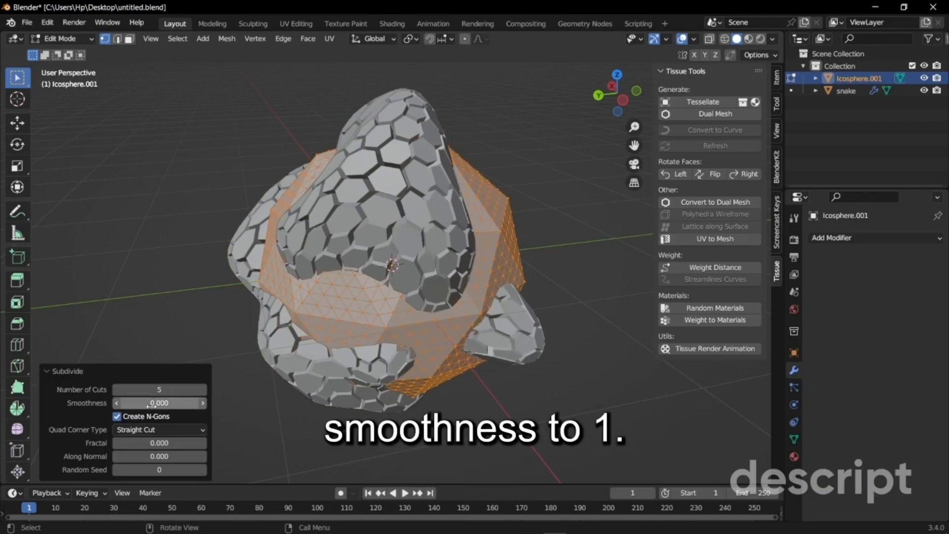
{"action": "type", "text": "1.000"}
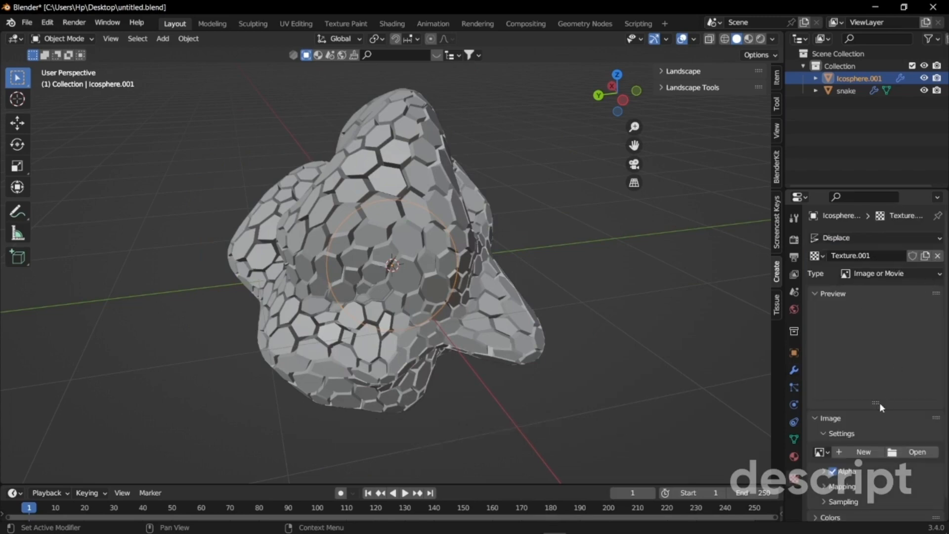
Displace the new icosphere with a Clouds texture of size 0.67
{"action": "left_click", "coordinate": [884, 252]}
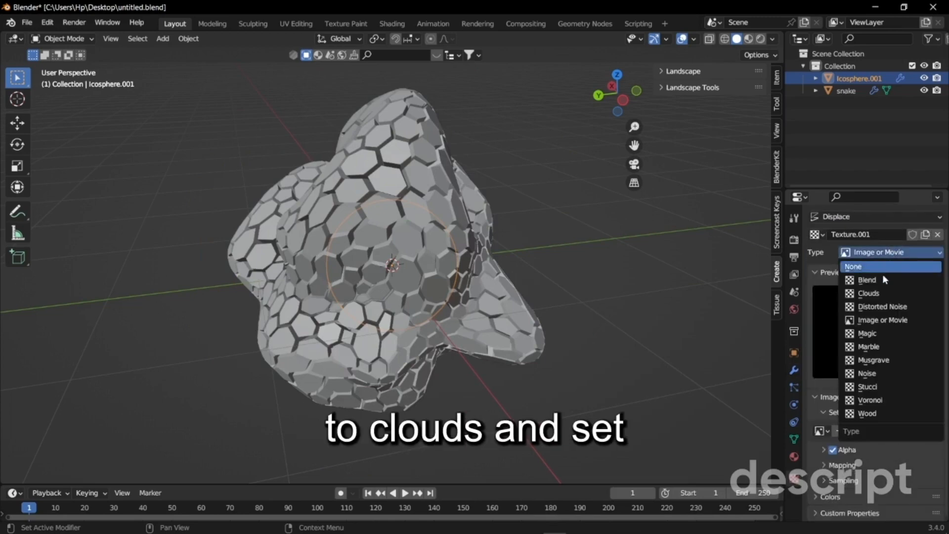
{"action": "left_click", "coordinate": [868, 293]}
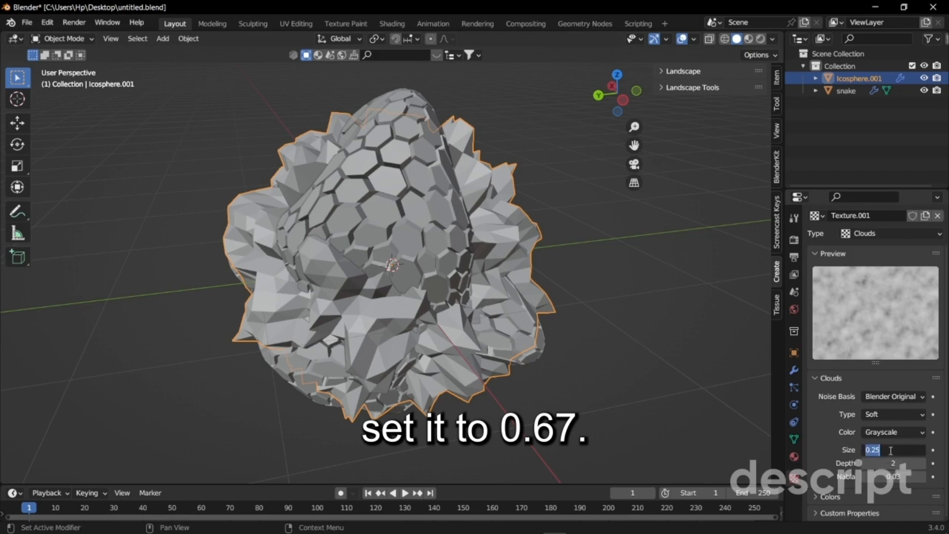
{"action": "type", "text": ".67"}
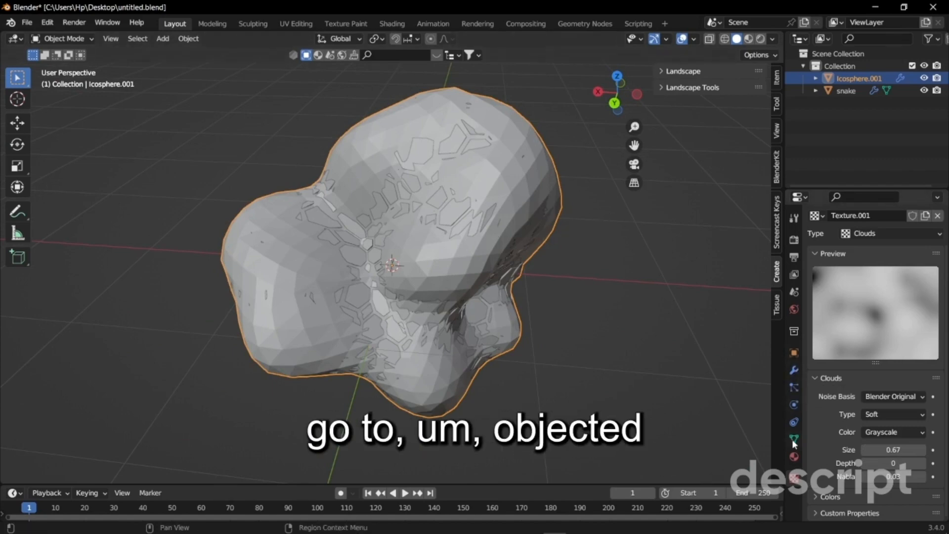
Add an empty vertex group 'Group' to the icosphere and scale it up to about 1.054
{"action": "left_click", "coordinate": [794, 438]}
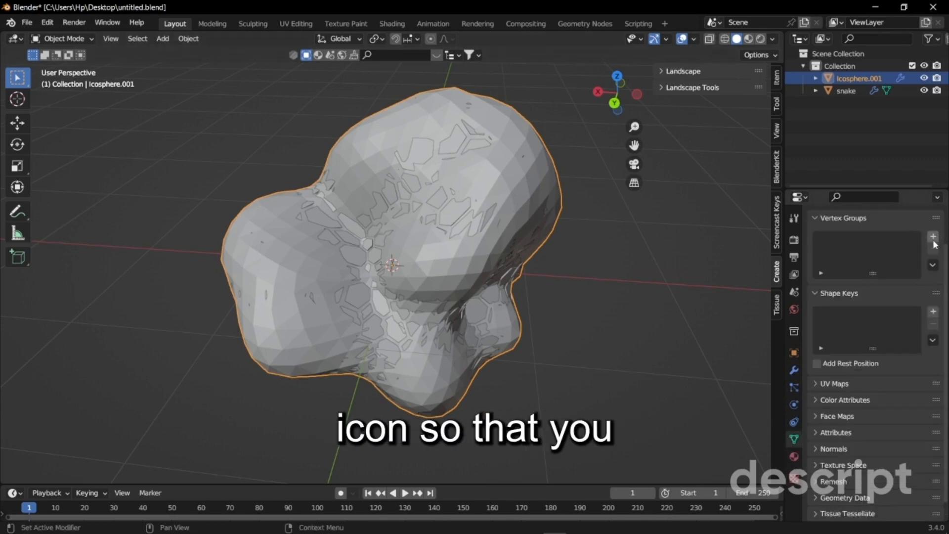
{"action": "left_click", "coordinate": [932, 237]}
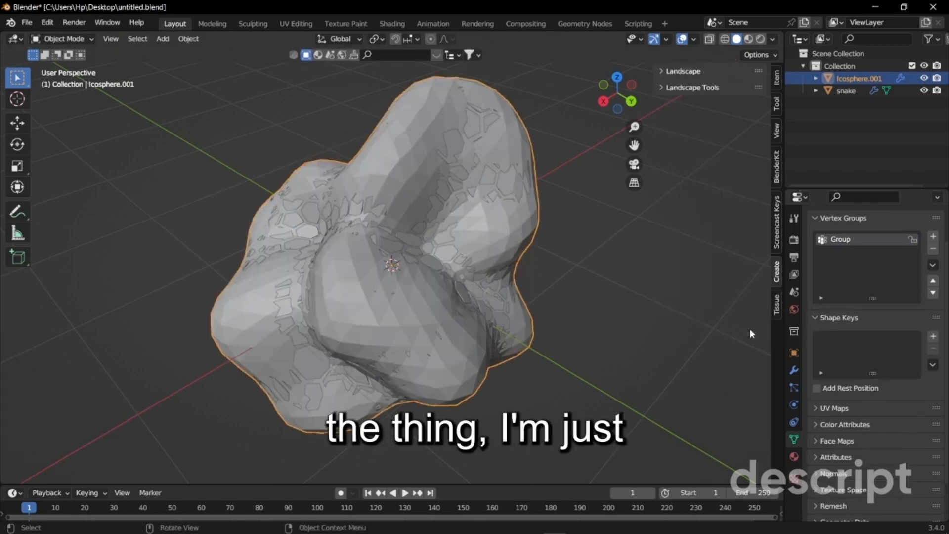
{"action": "key", "text": "s"}
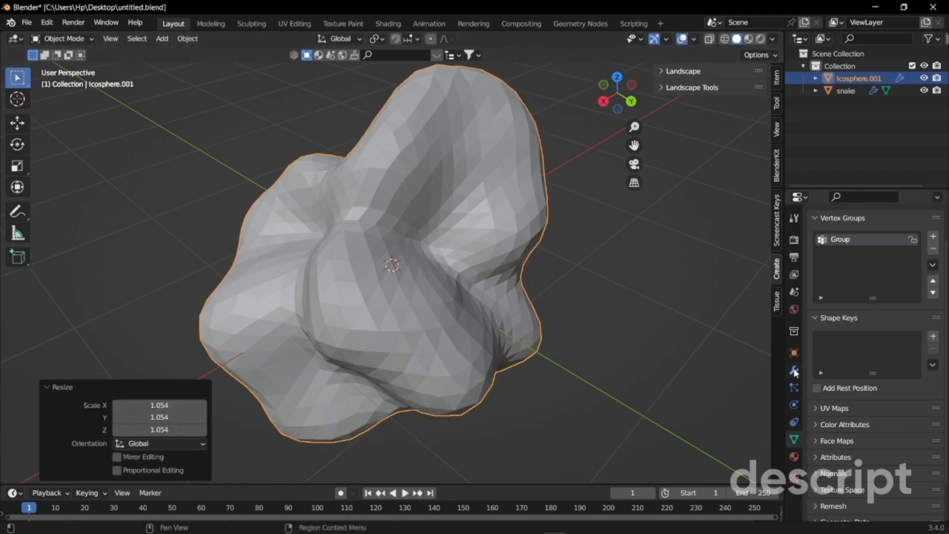
Add a Vertex Weight Edit modifier on Group with Custom Curve falloff and a new Clouds mask texture
{"action": "left_click", "coordinate": [834, 237]}
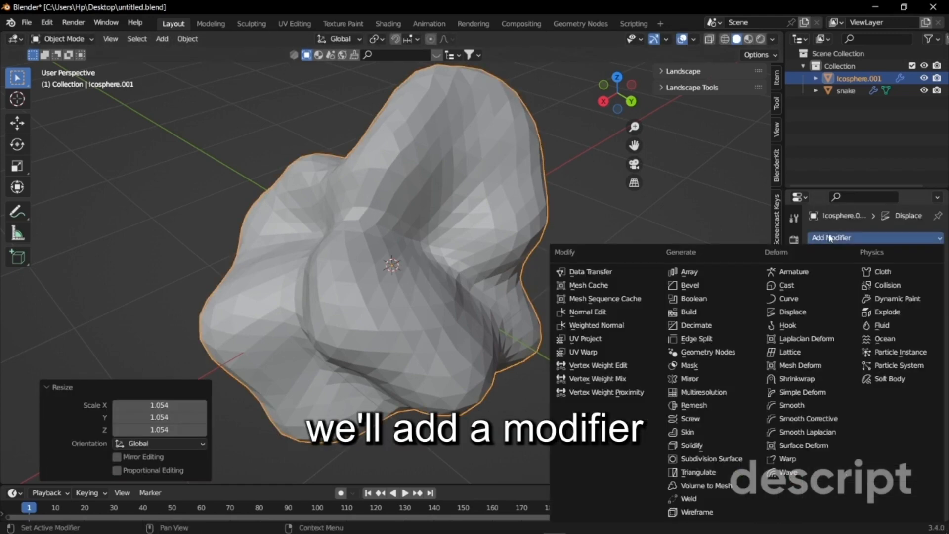
{"action": "left_click", "coordinate": [598, 364]}
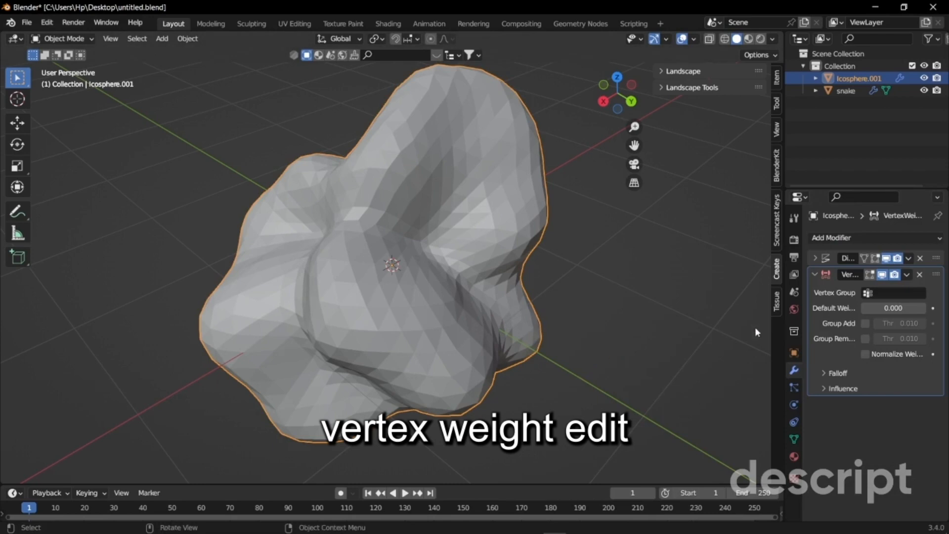
{"action": "left_click", "coordinate": [890, 292]}
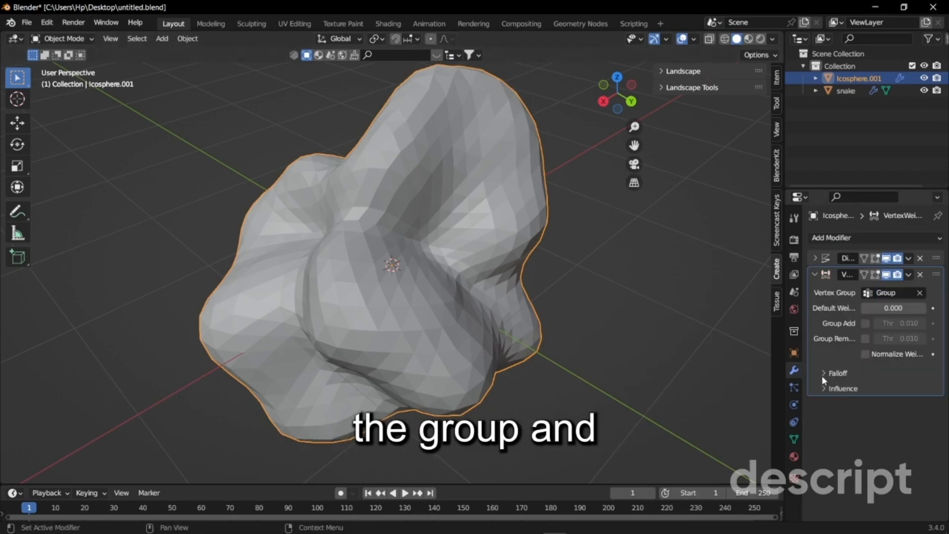
{"action": "left_click", "coordinate": [886, 392]}
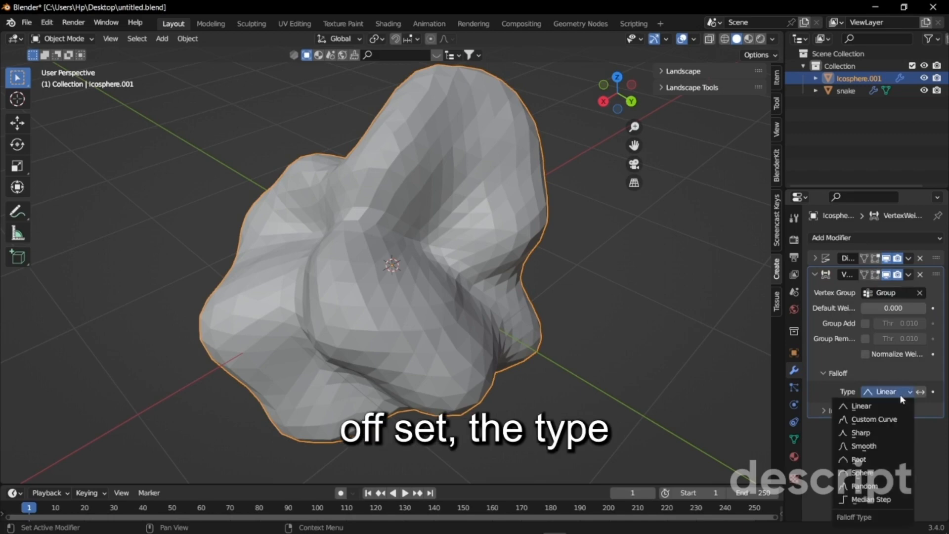
{"action": "left_click", "coordinate": [873, 419]}
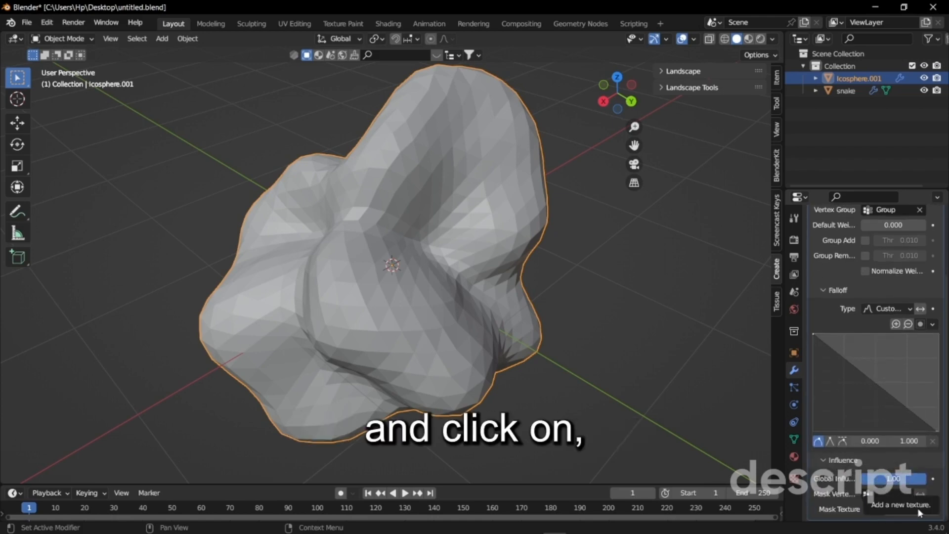
{"action": "left_click", "coordinate": [917, 478]}
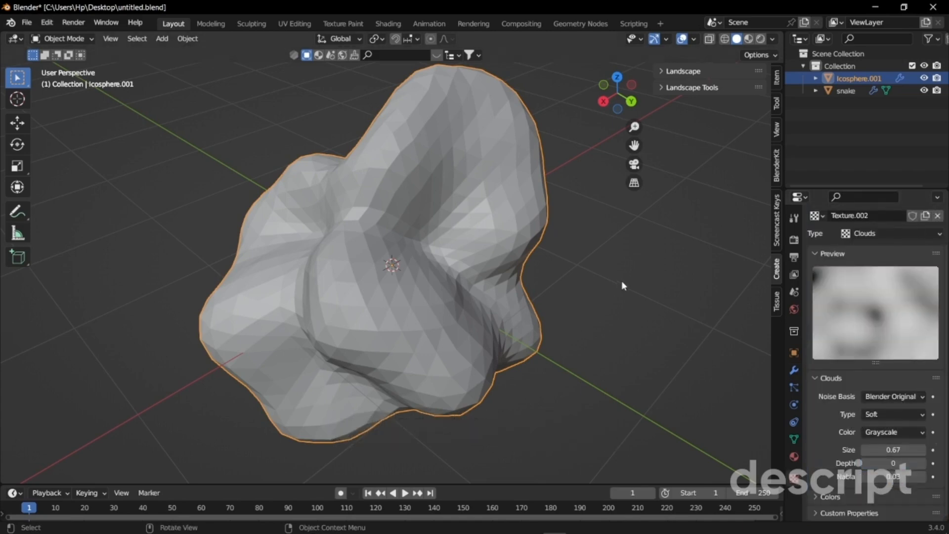
{"action": "left_click", "coordinate": [795, 369]}
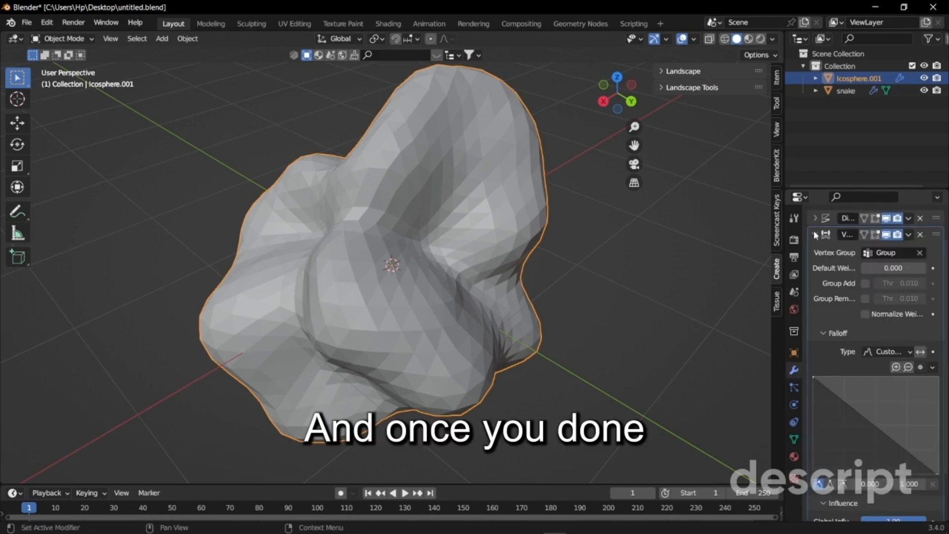
{"action": "left_click", "coordinate": [832, 238]}
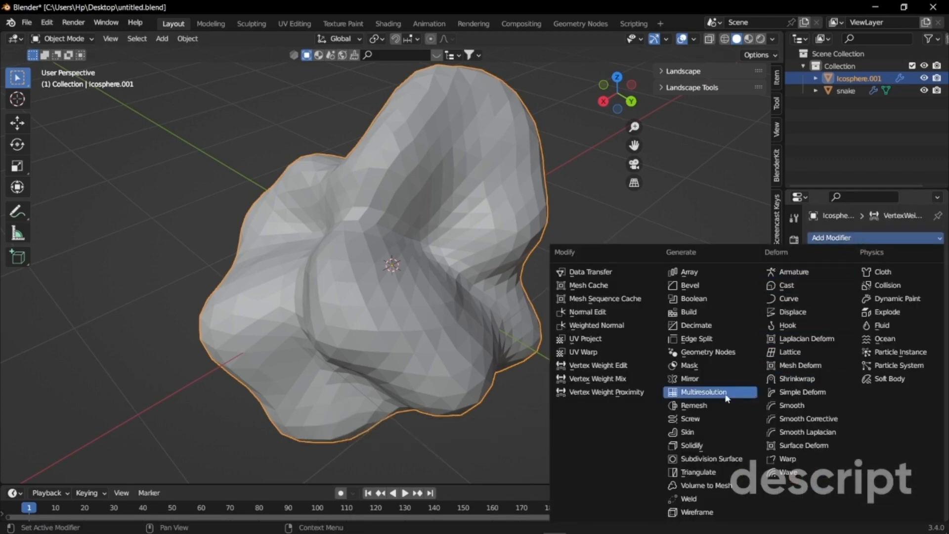
Add a smoothed Mask modifier on Group with threshold 0.5 to cut patches from the icosphere
{"action": "left_click", "coordinate": [688, 366]}
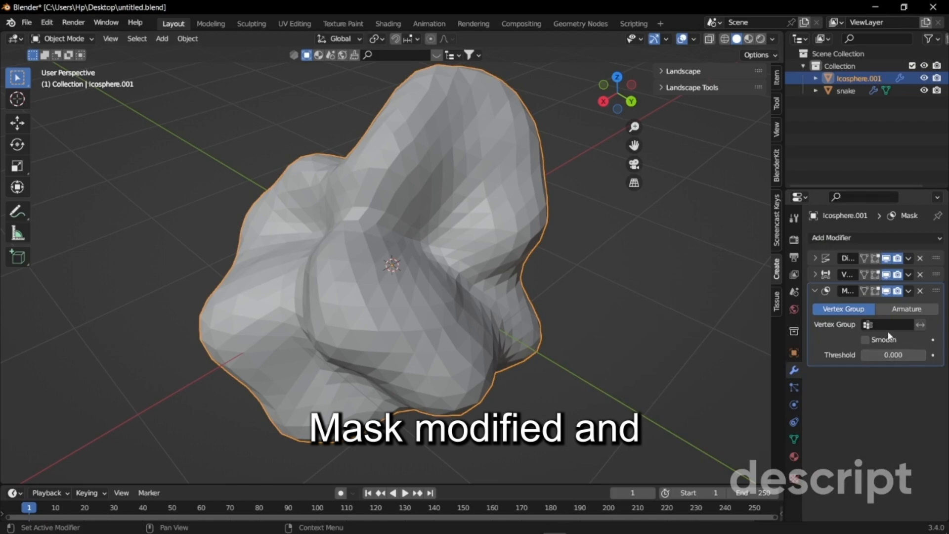
{"action": "left_click", "coordinate": [899, 324]}
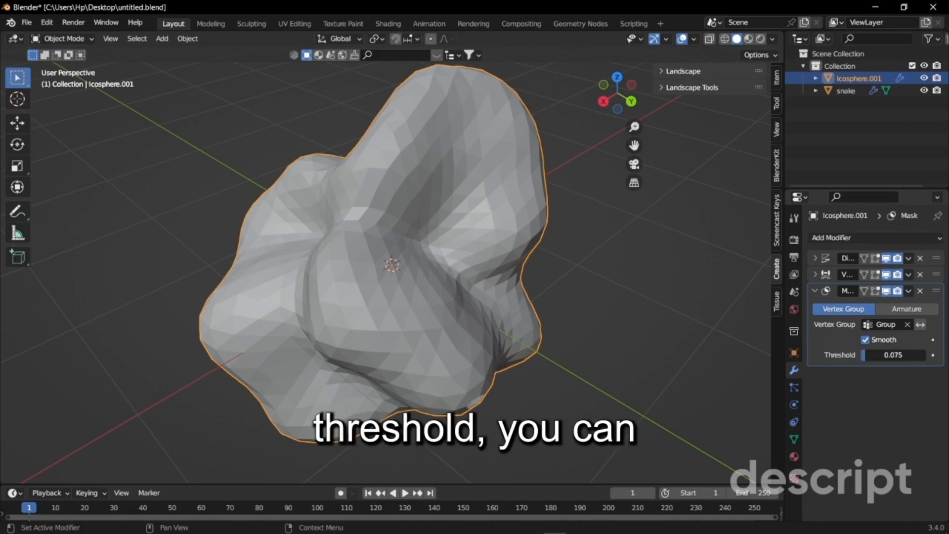
{"action": "left_click_drag", "start_coordinate": [892, 355], "coordinate": [902, 355]}
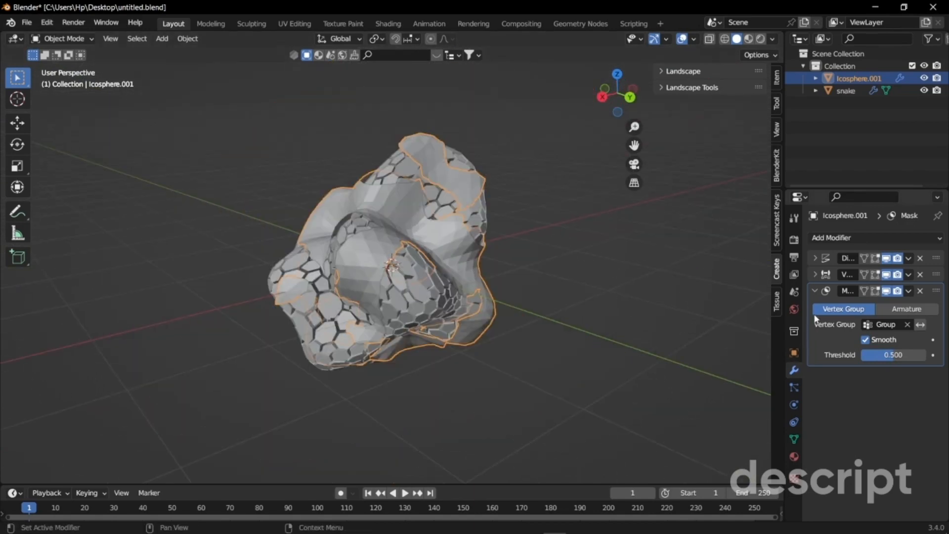
{"action": "left_click", "coordinate": [832, 237]}
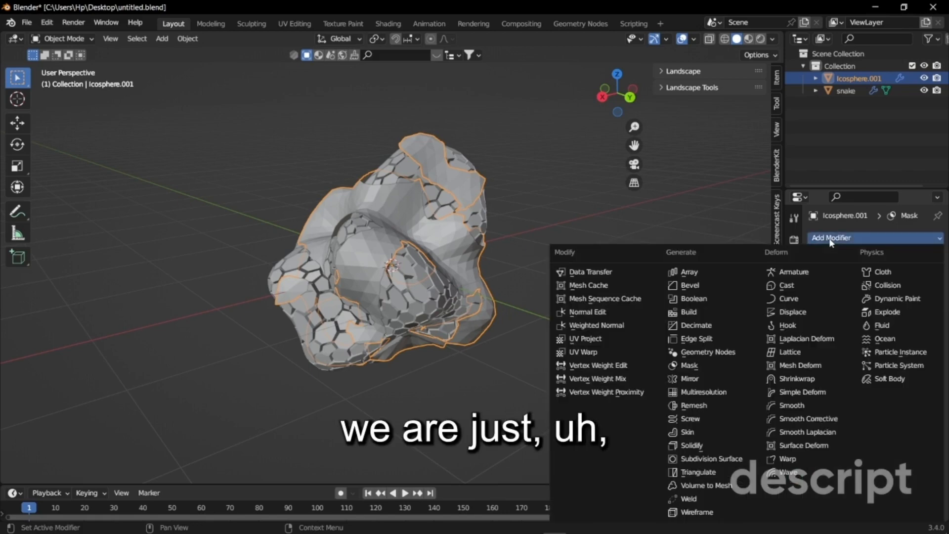
Add a Smooth modifier with factor about 0.2, then a Wireframe modifier for a hexagonal lattice
{"action": "left_click", "coordinate": [790, 405]}
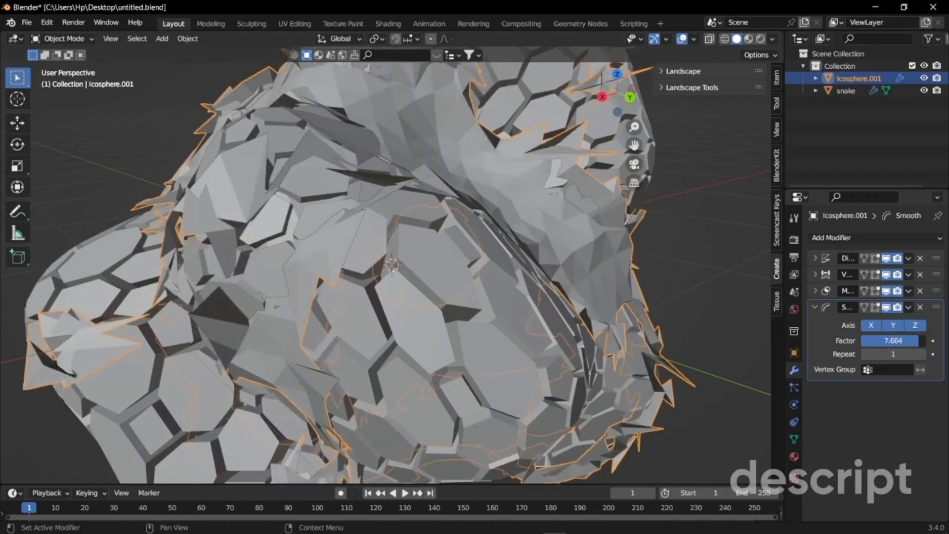
{"action": "type", "text": "0.201492"}
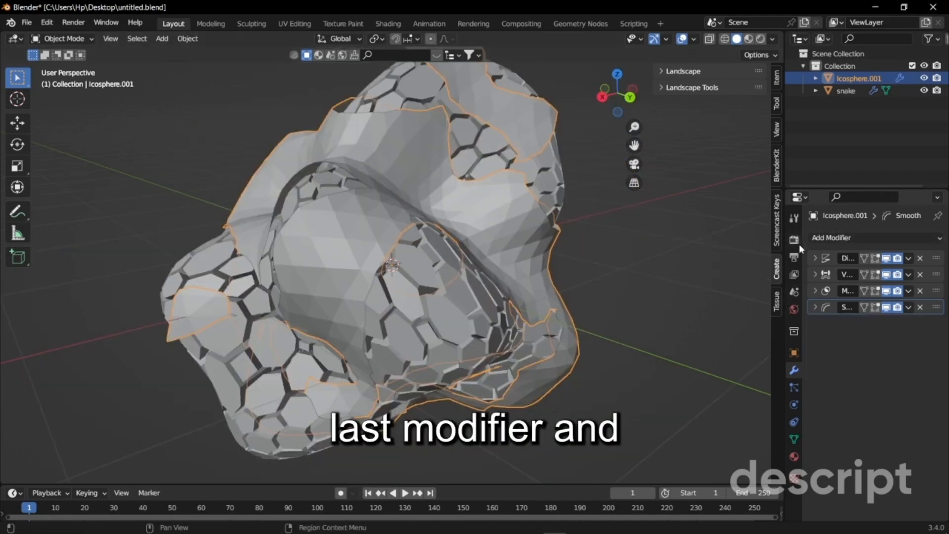
{"action": "left_click", "coordinate": [840, 238]}
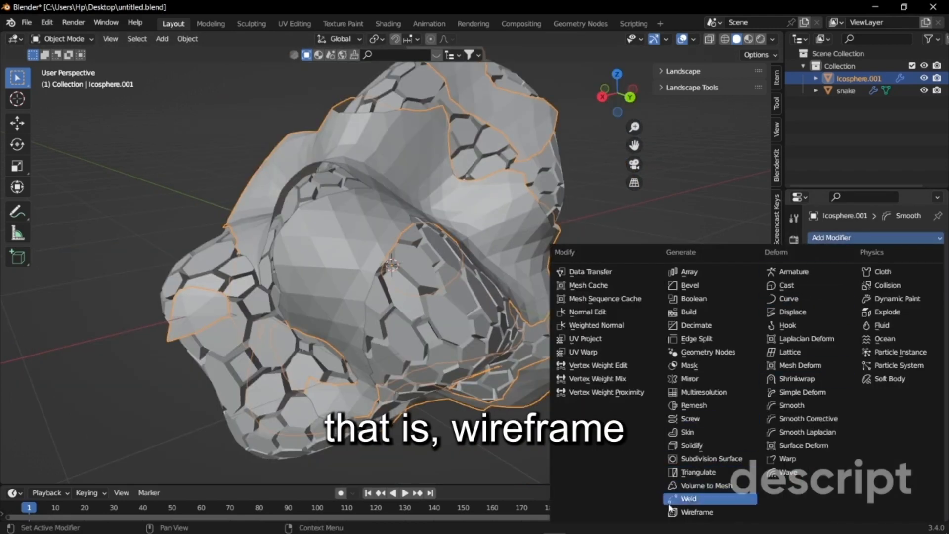
{"action": "left_click", "coordinate": [698, 511]}
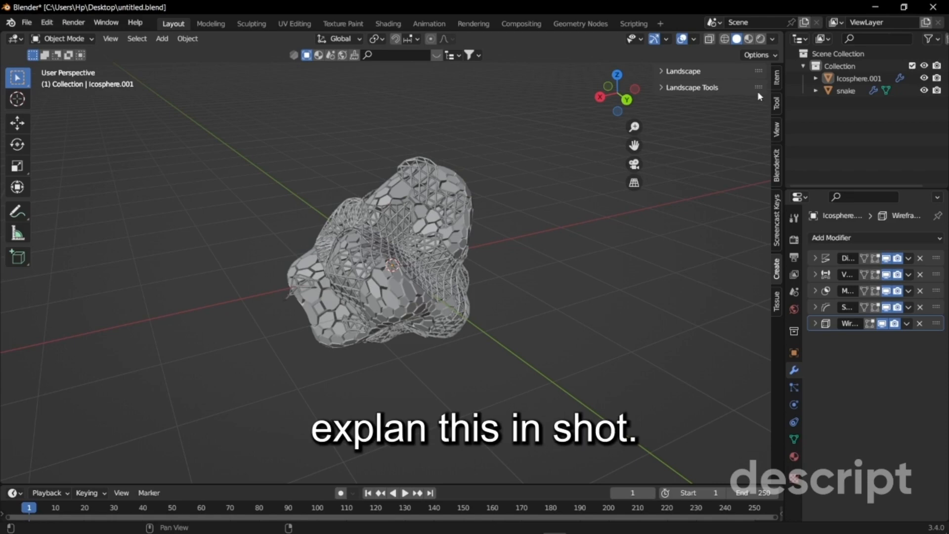
{"action": "mouse_move", "coordinate": [760, 39]}
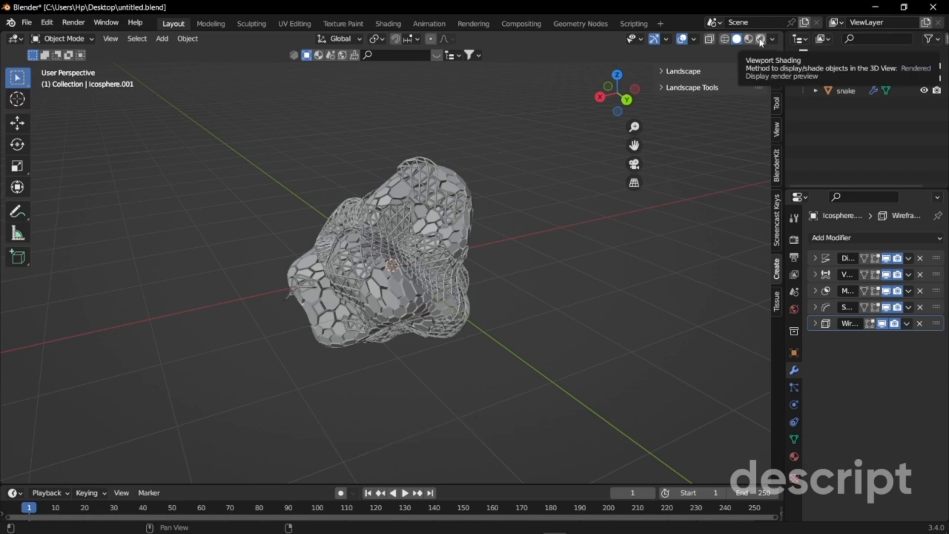
Switch the viewport to a Cycles rendered preview and show the selected snake's material settings
{"action": "left_click", "coordinate": [751, 38]}
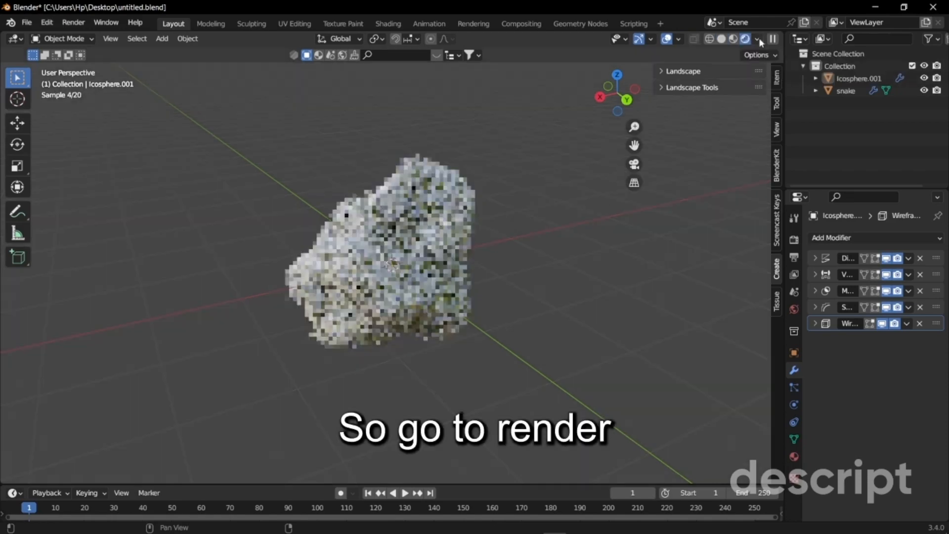
{"action": "left_click", "coordinate": [794, 238]}
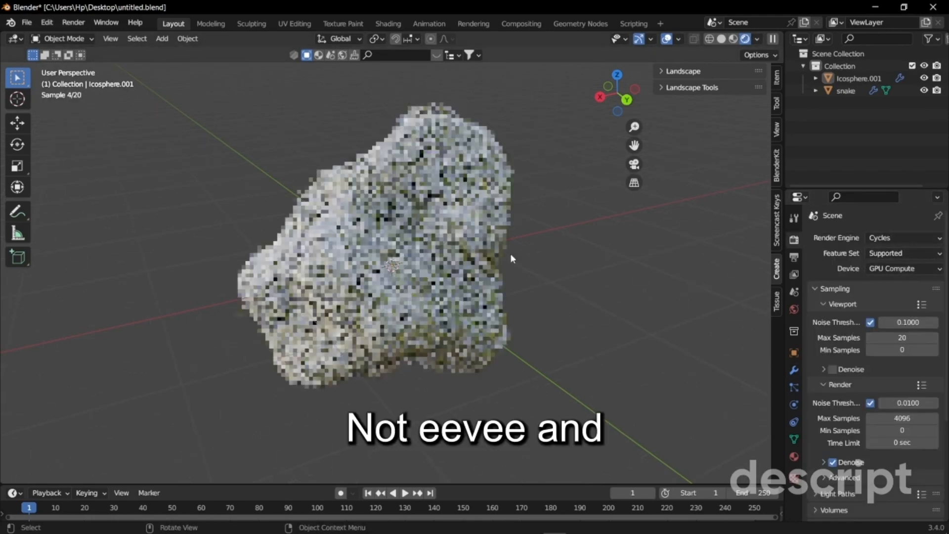
{"action": "left_click", "coordinate": [846, 90]}
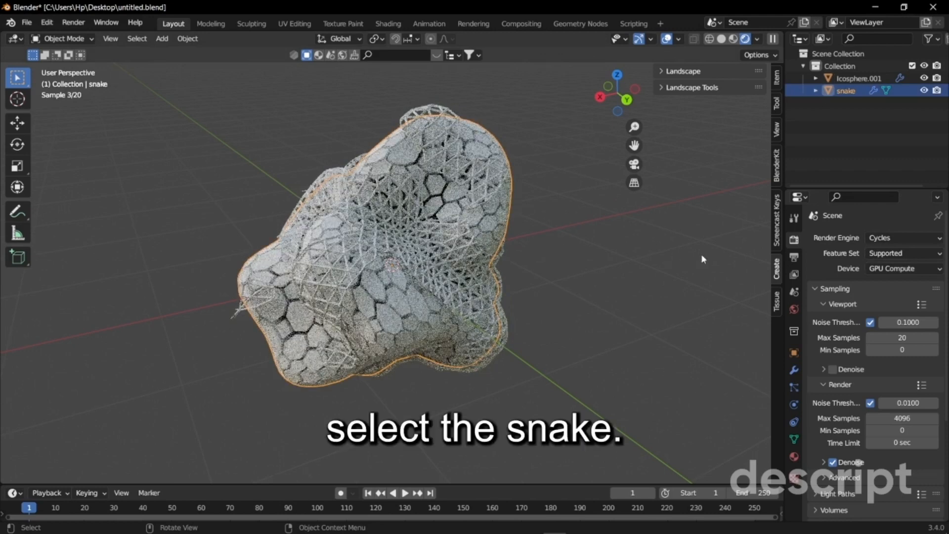
{"action": "left_click", "coordinate": [794, 457]}
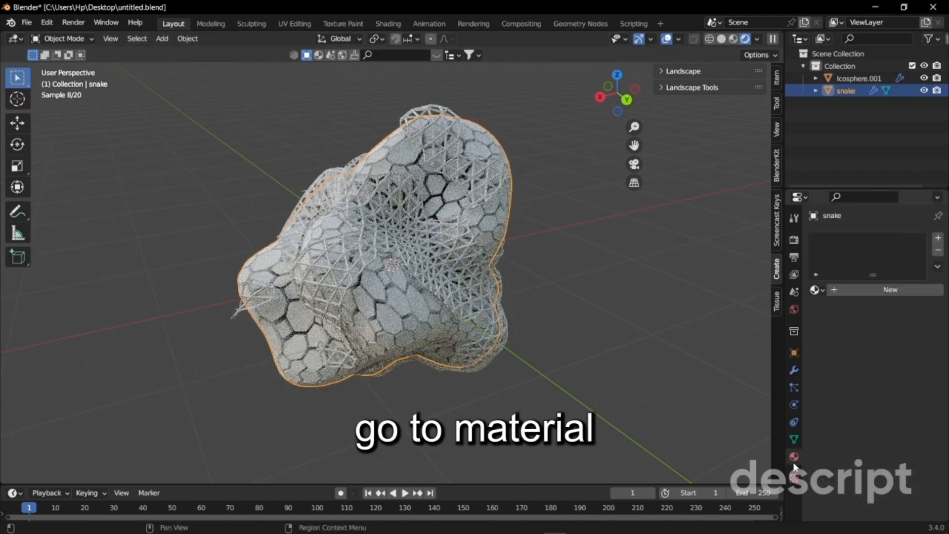
Give the snake and icosphere new metallic materials, roughness about 0.67, base colour value about 0.26
{"action": "left_click", "coordinate": [794, 456]}
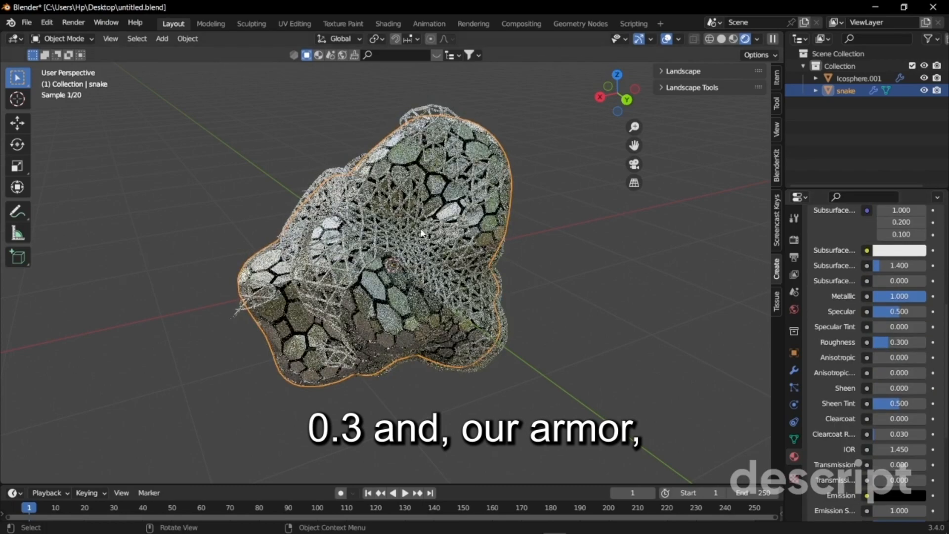
{"action": "left_click", "coordinate": [857, 78]}
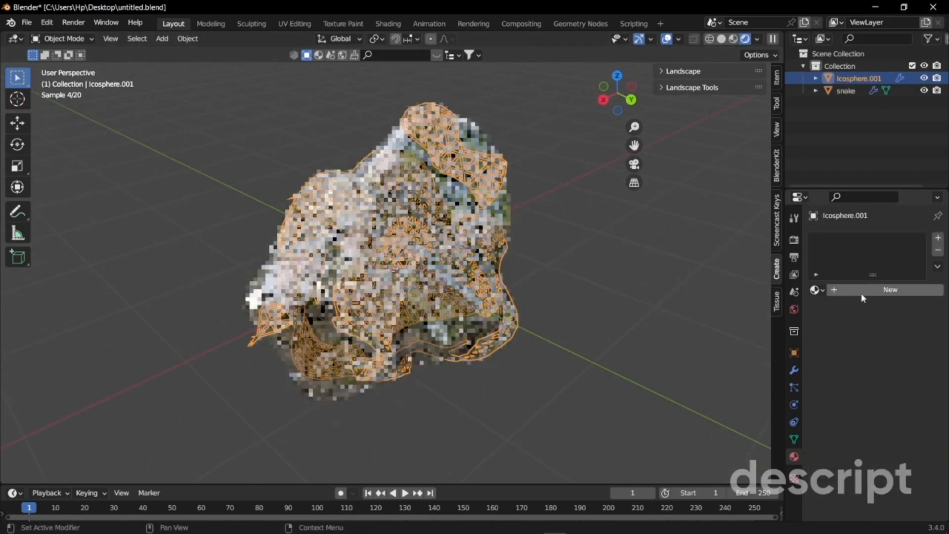
{"action": "left_click", "coordinate": [890, 290]}
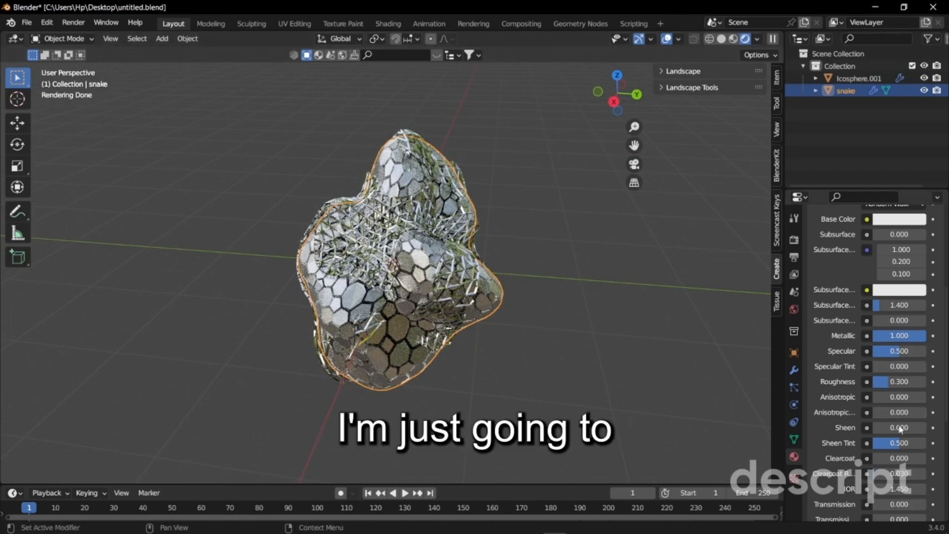
{"action": "left_click", "coordinate": [899, 382]}
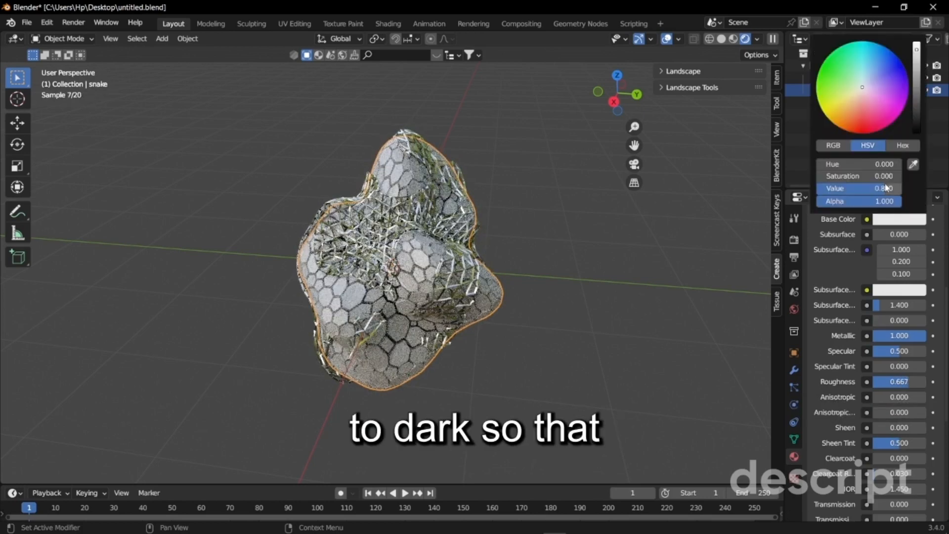
{"action": "left_click_drag", "start_coordinate": [916, 72], "coordinate": [916, 128]}
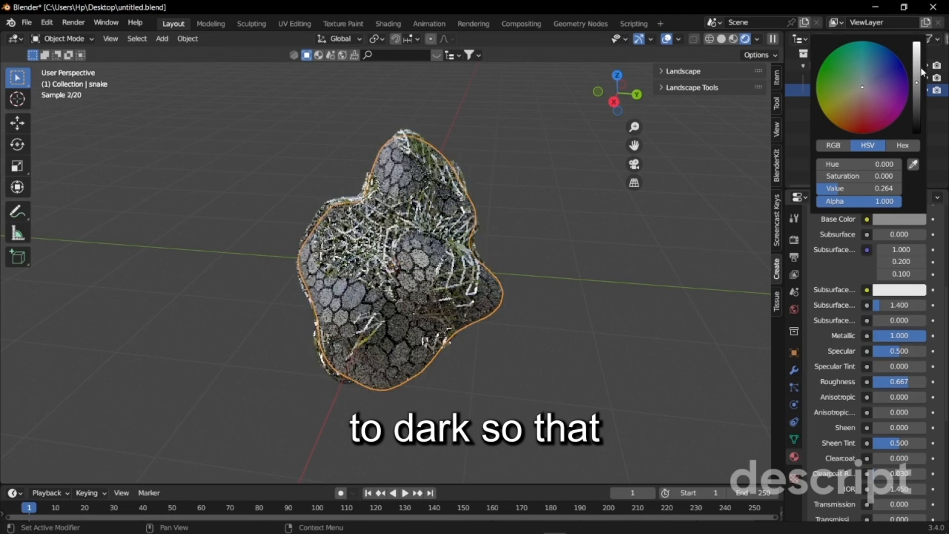